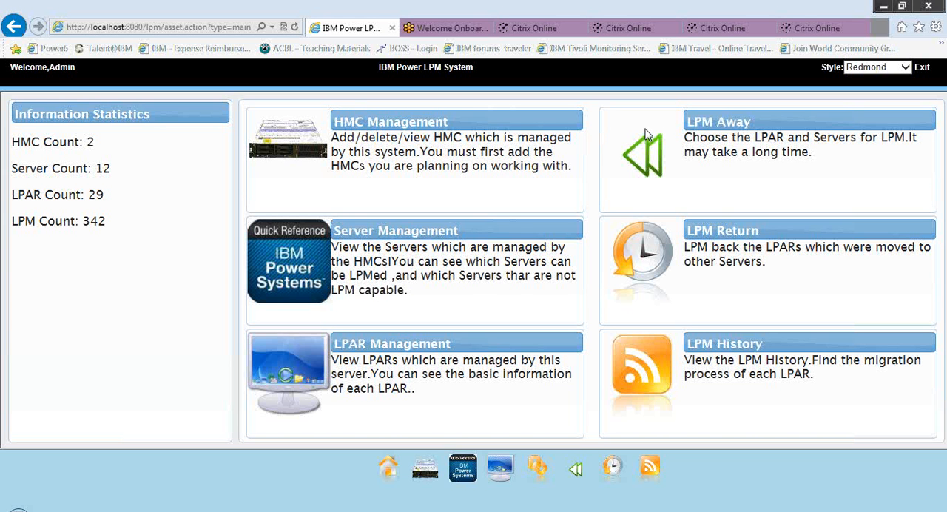
mouse_move(689, 158)
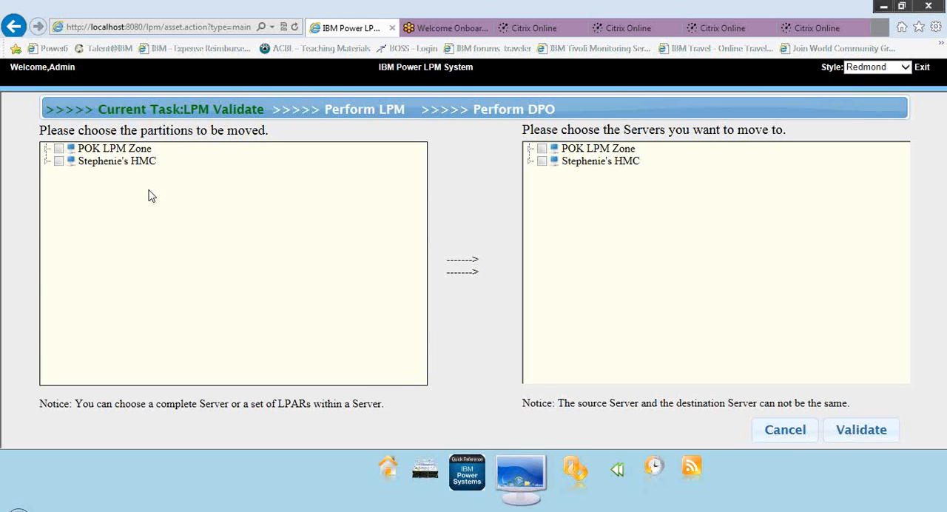
mouse_move(80, 173)
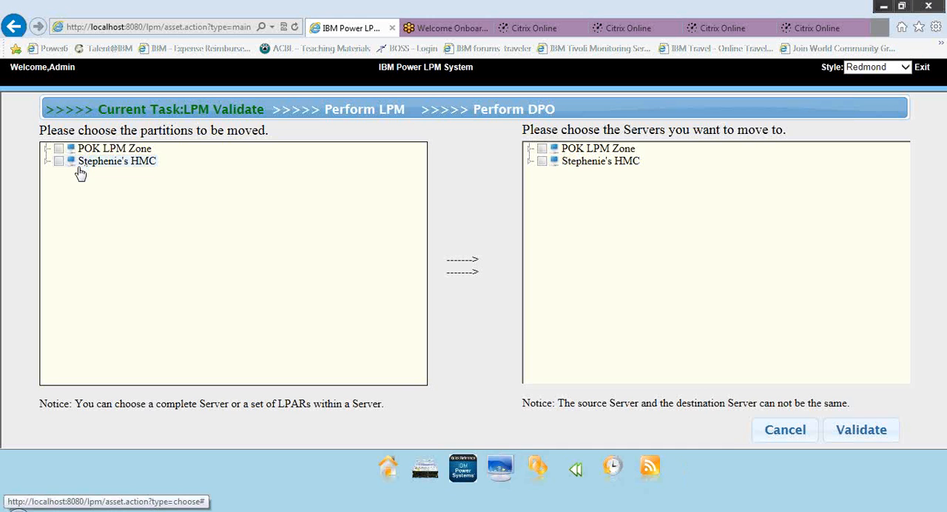
mouse_move(96, 151)
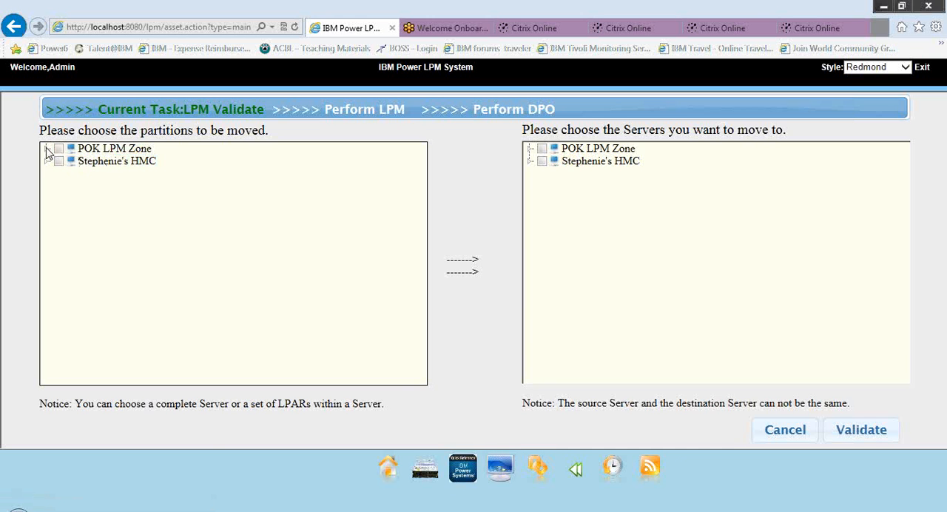
Expand POK LPM Zone and the thoradfp1 server to list its lpmclient partitions
left_click(48, 148)
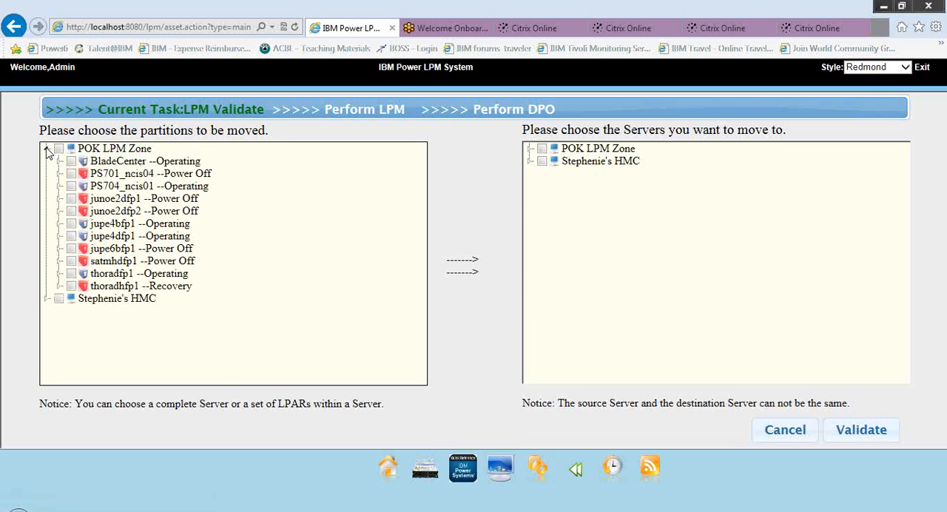
mouse_move(65, 223)
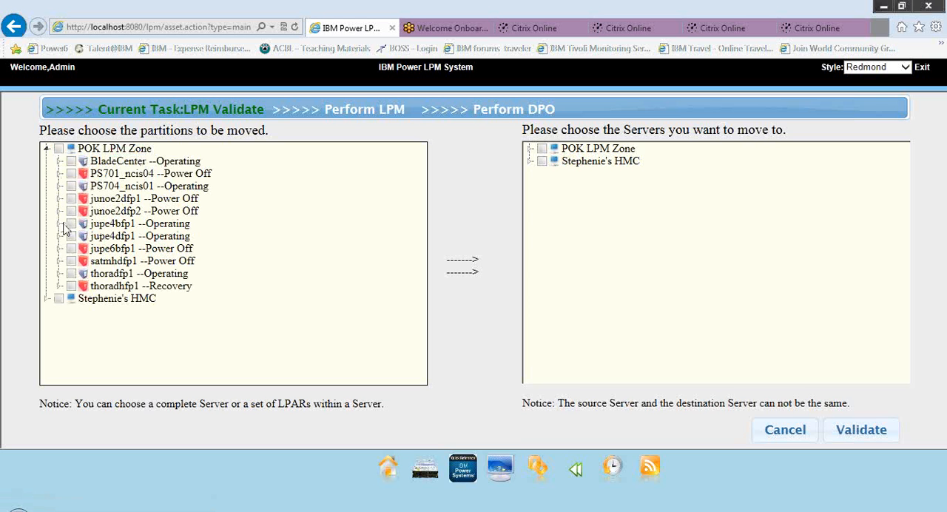
mouse_move(62, 278)
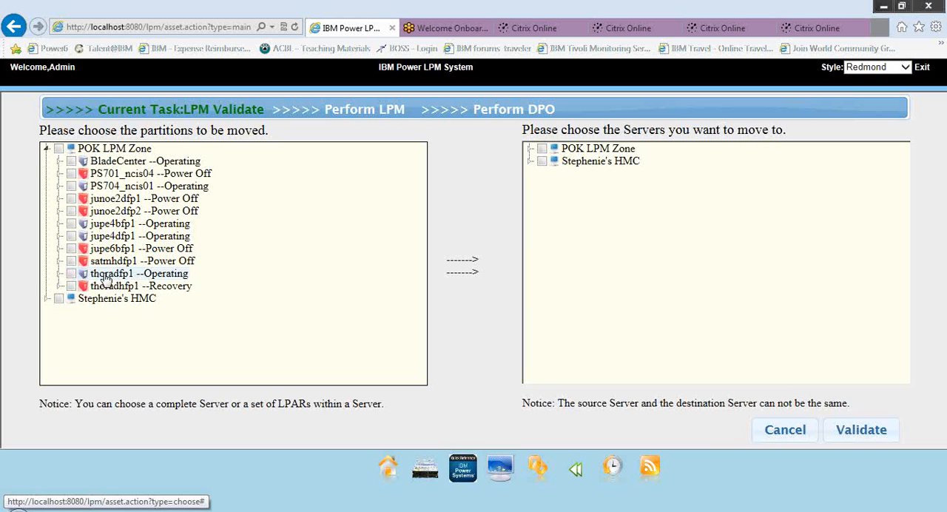
mouse_move(110, 249)
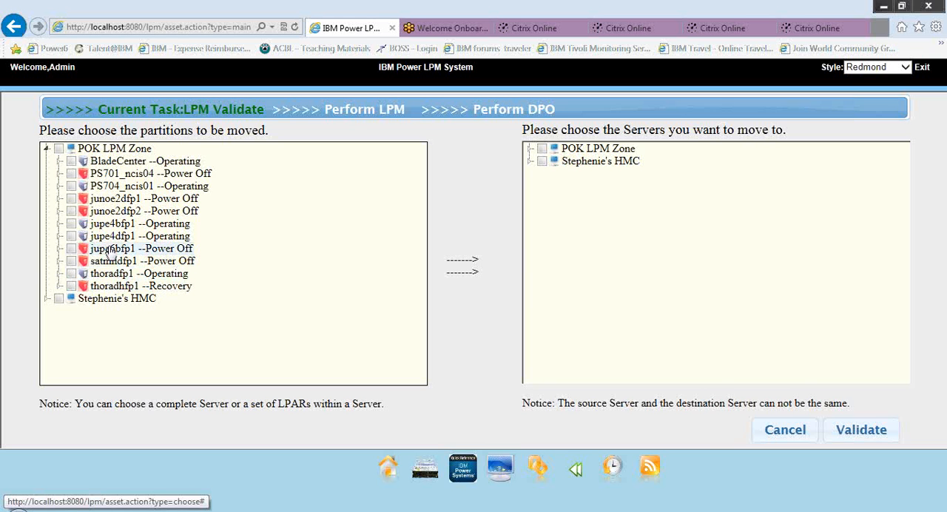
mouse_move(109, 223)
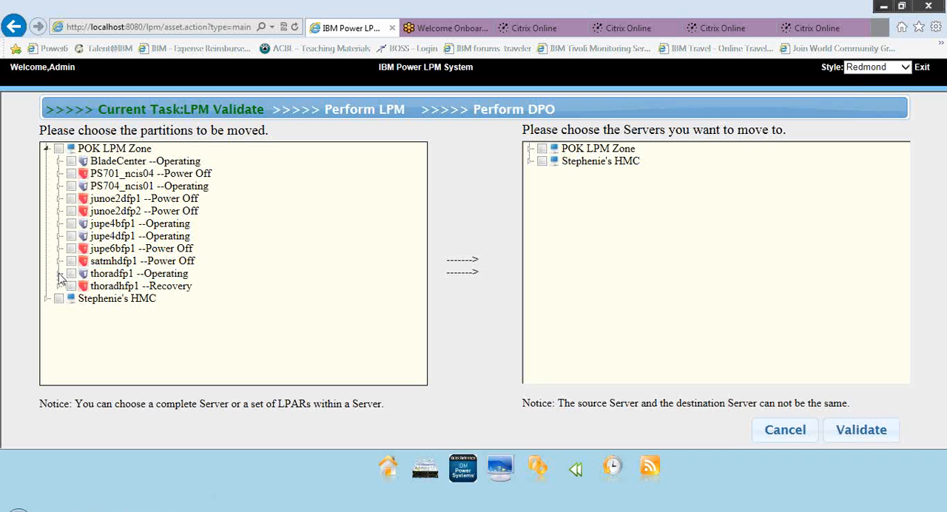
left_click(63, 272)
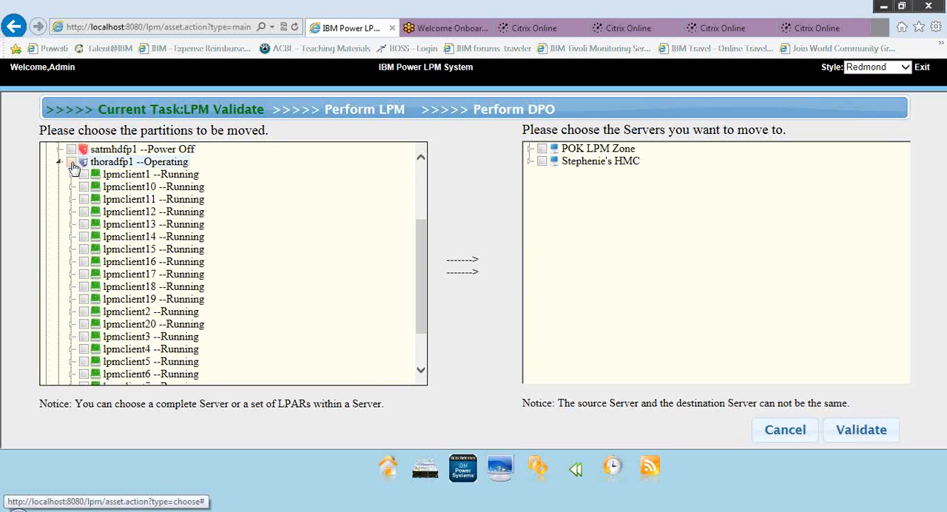
Select every lpmclient partition on thoradfp1 for moving
left_click(84, 162)
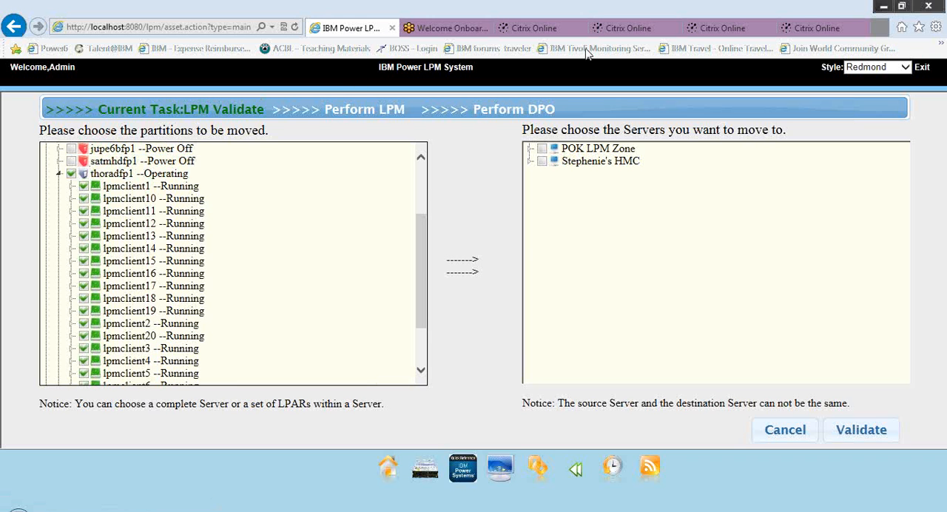
mouse_move(446, 16)
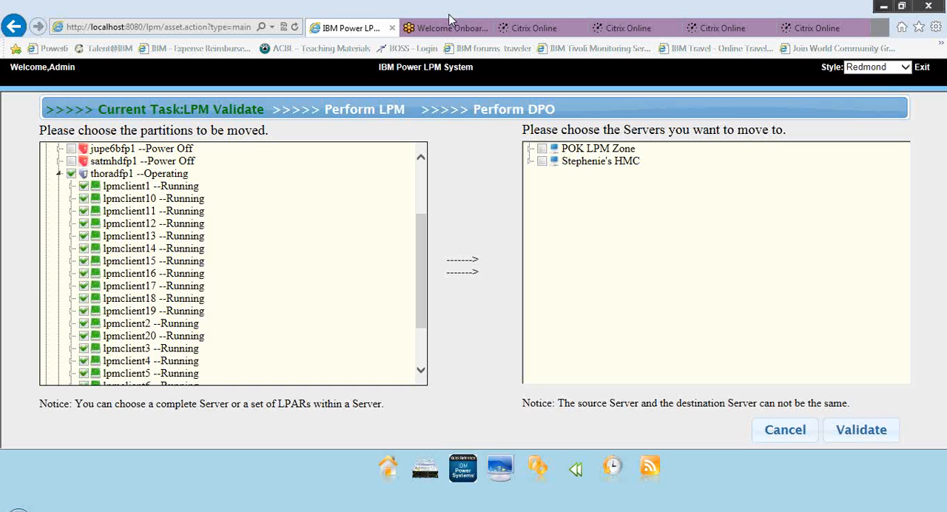
mouse_move(525, 136)
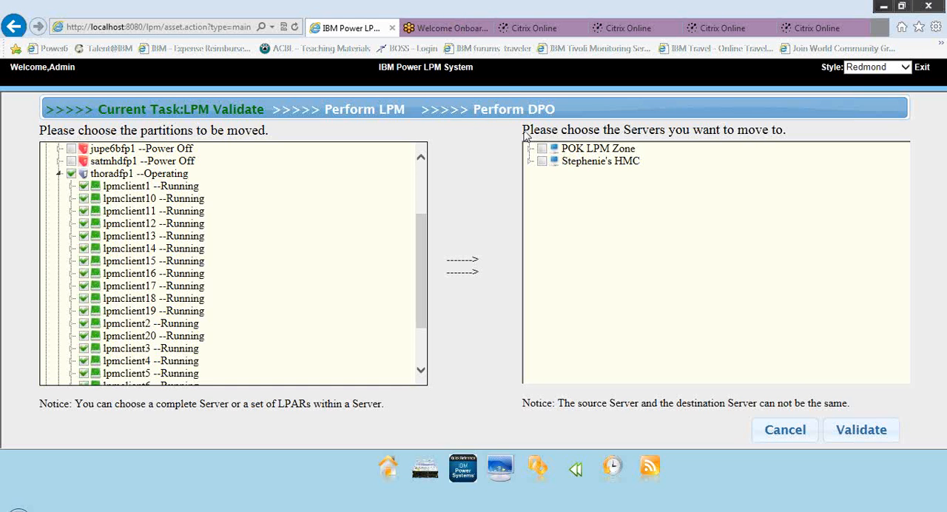
mouse_move(533, 154)
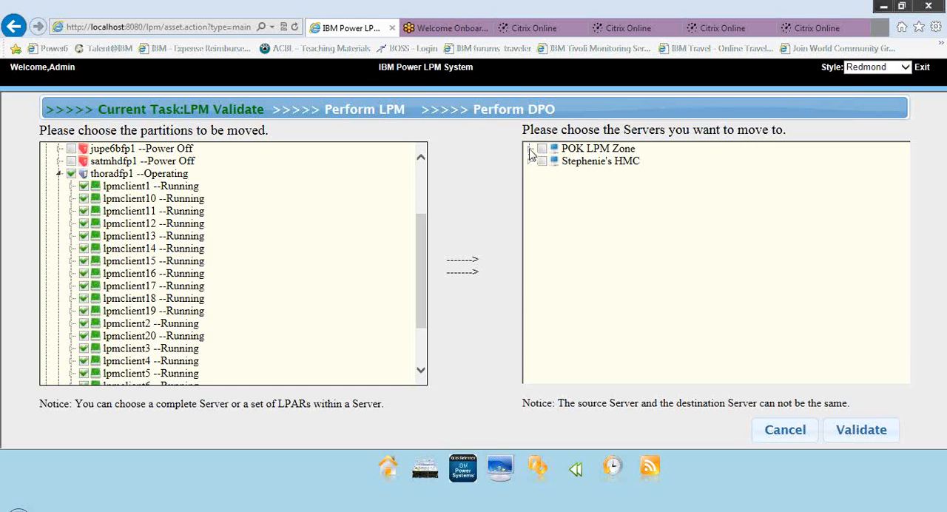
Expand the destination POK LPM Zone and mark jupe4bfp1 and jupe4dfp1 as targets
left_click(530, 148)
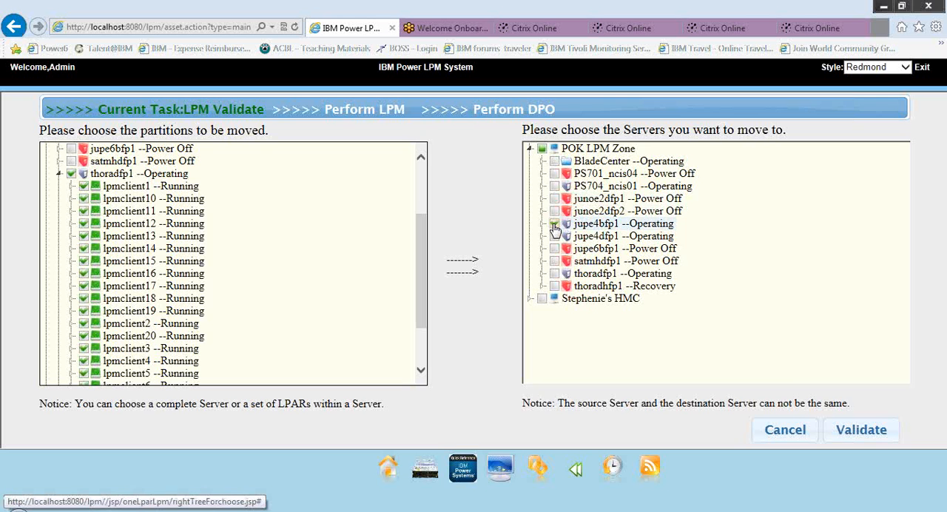
left_click(554, 224)
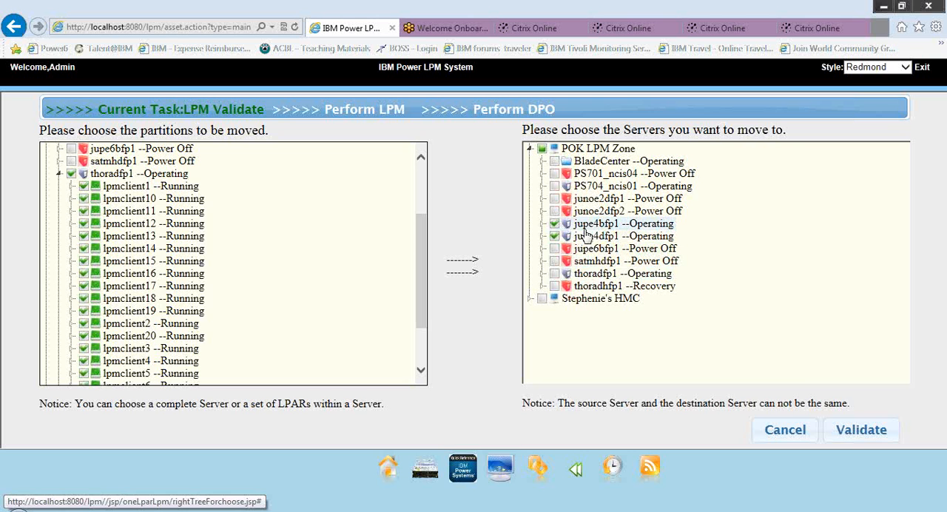
mouse_move(861, 429)
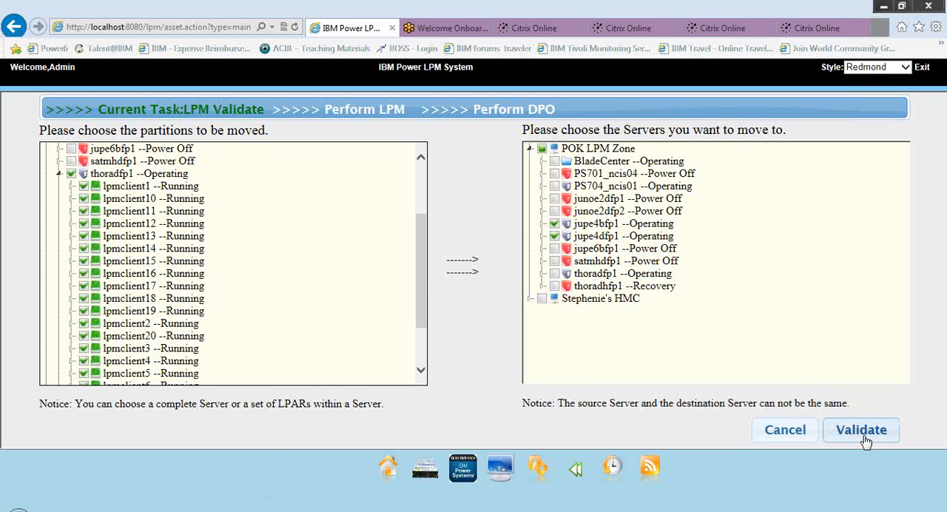
Run validation of the thoradfp1 moves and wait for the results table
left_click(861, 429)
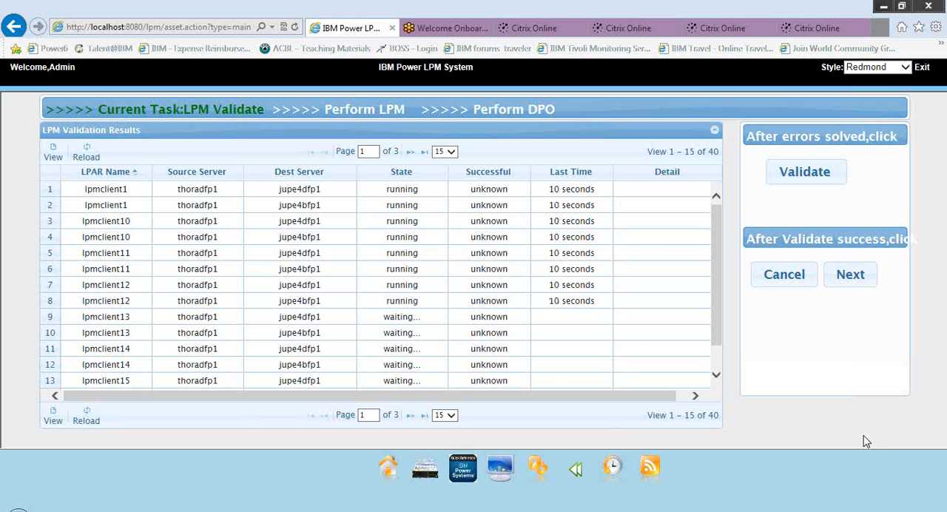
left_click(804, 172)
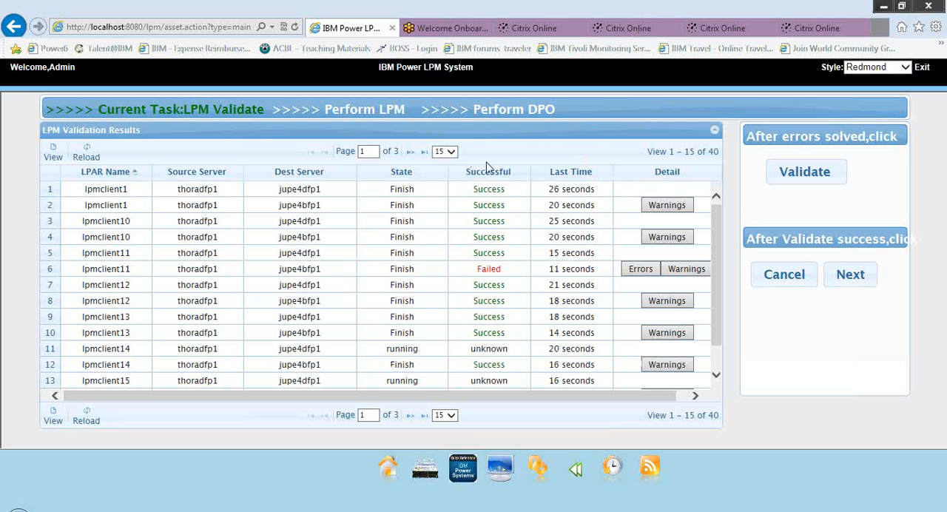
Sort results by outcome to surface the lpmclient11 failure, then order by LPAR name
left_click(488, 172)
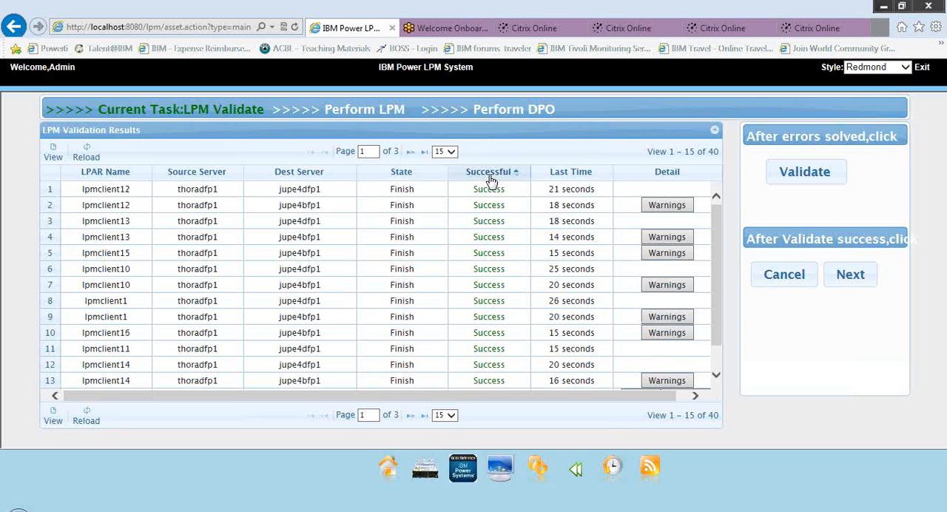
left_click(492, 172)
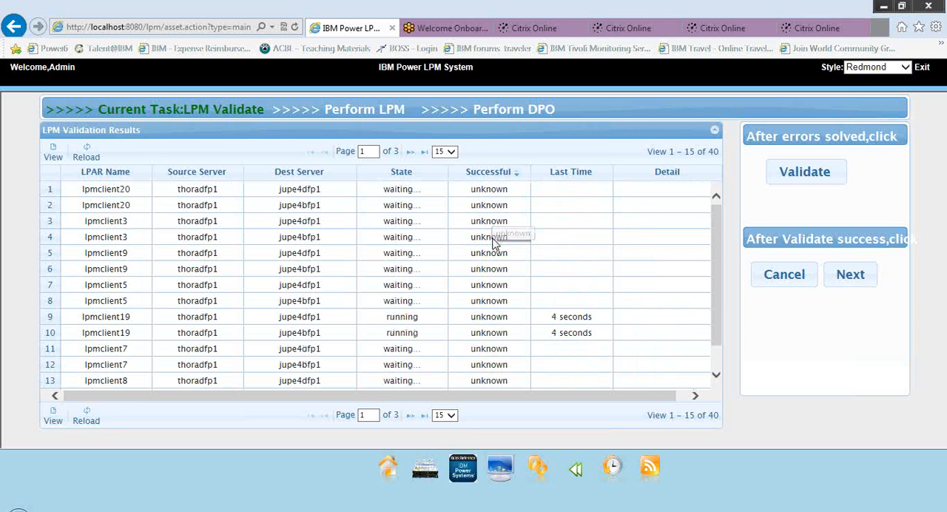
mouse_move(518, 160)
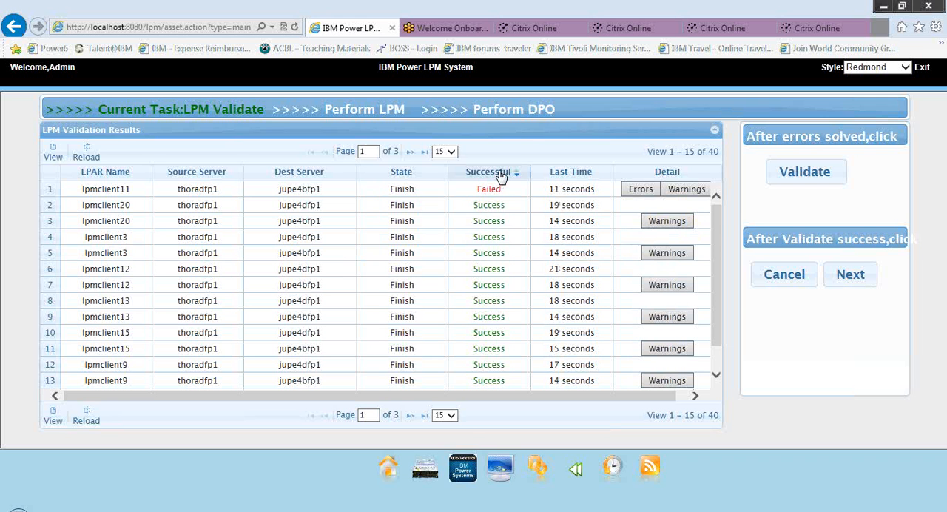
left_click(488, 171)
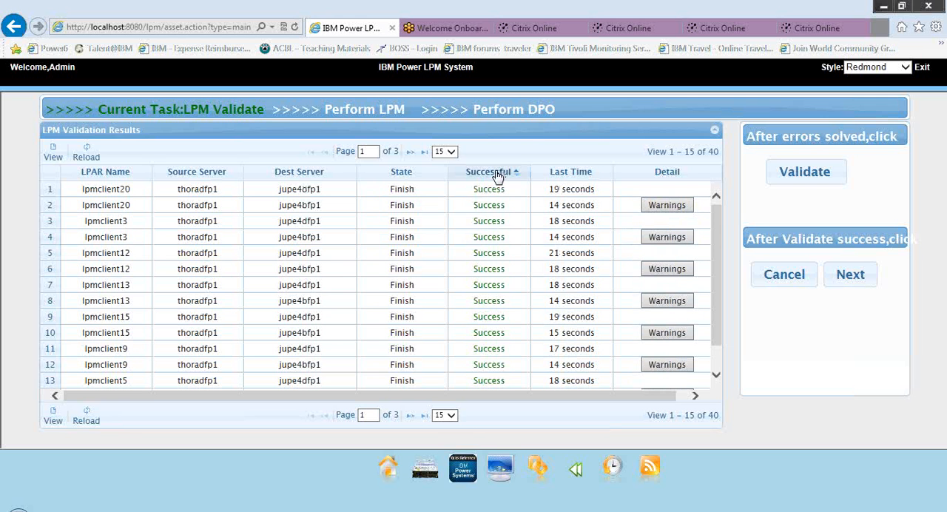
left_click(491, 171)
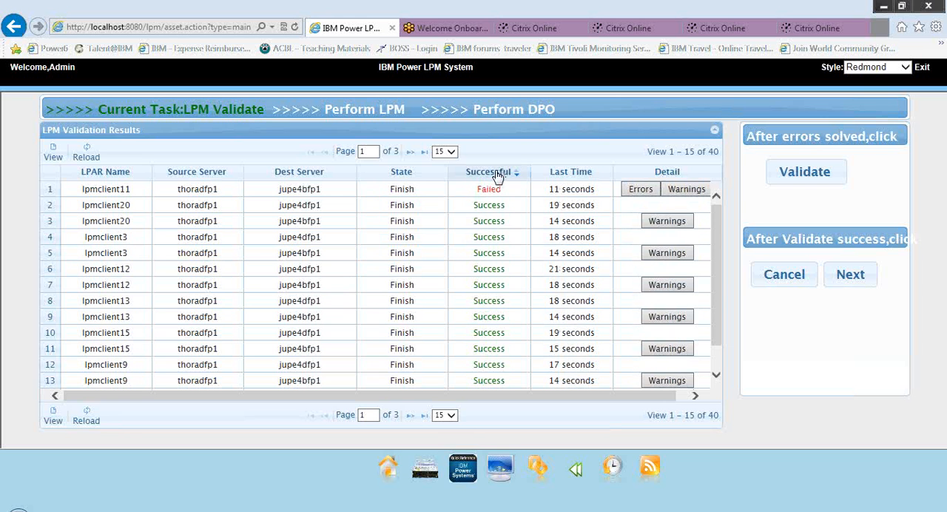
mouse_move(320, 171)
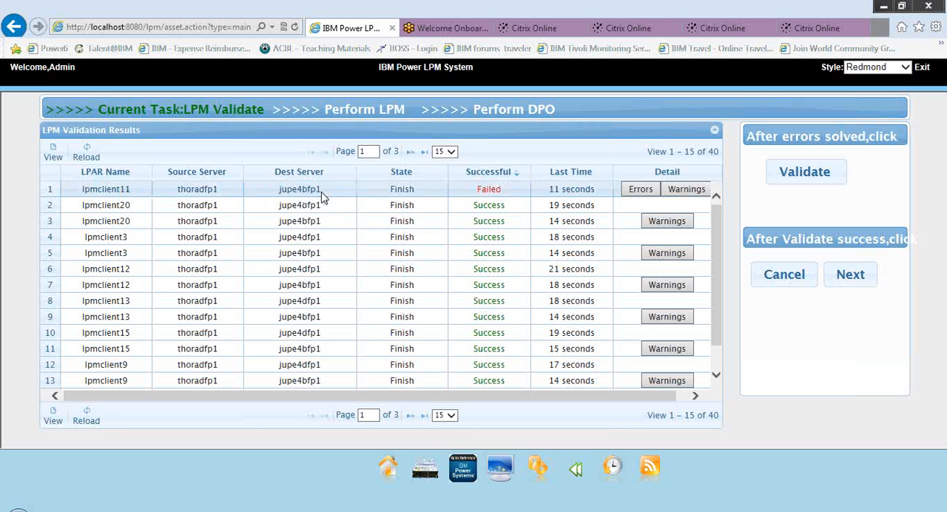
mouse_move(139, 174)
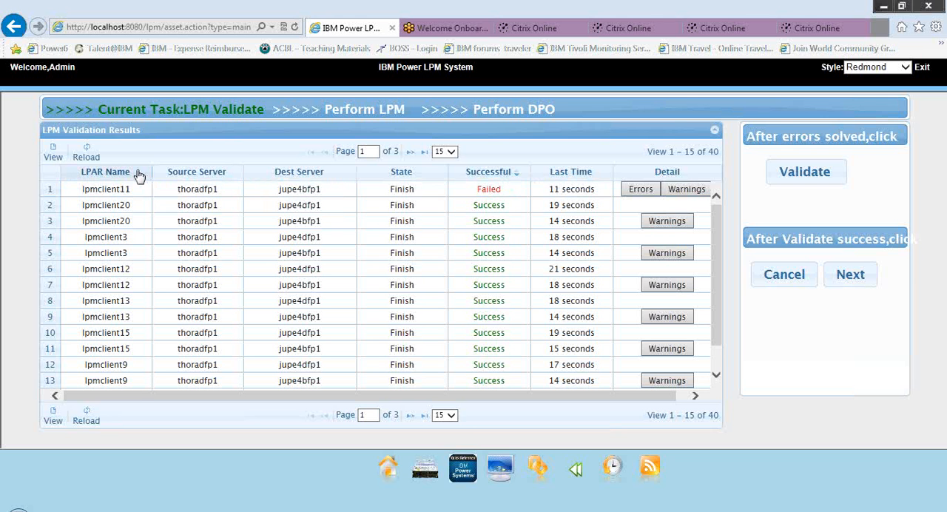
left_click(106, 171)
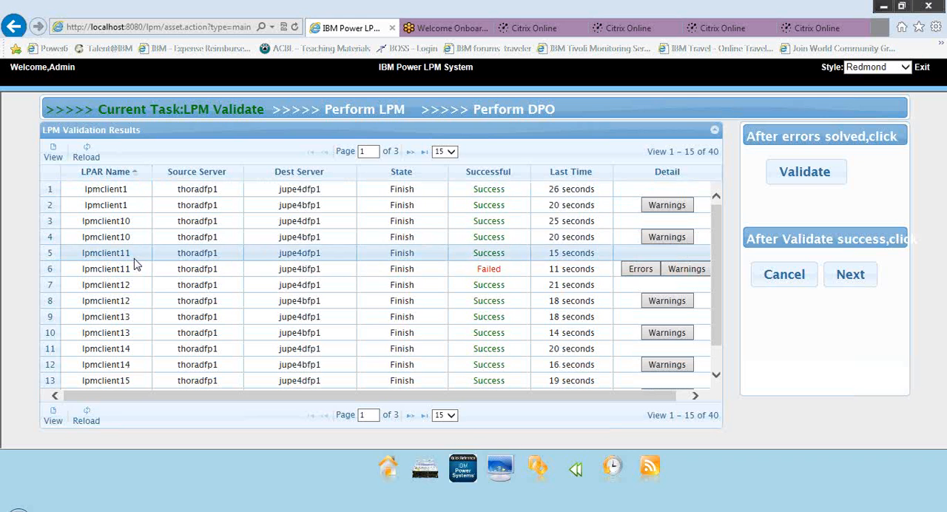
mouse_move(252, 264)
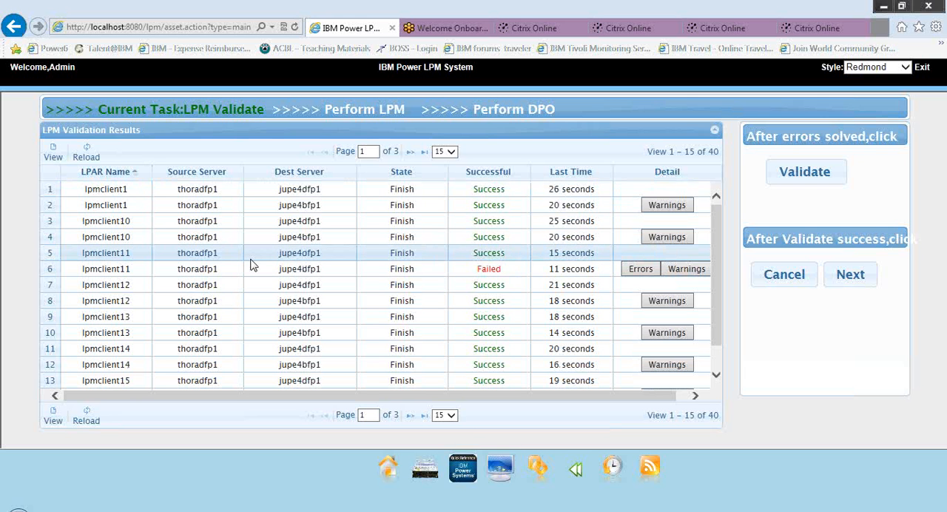
mouse_move(298, 267)
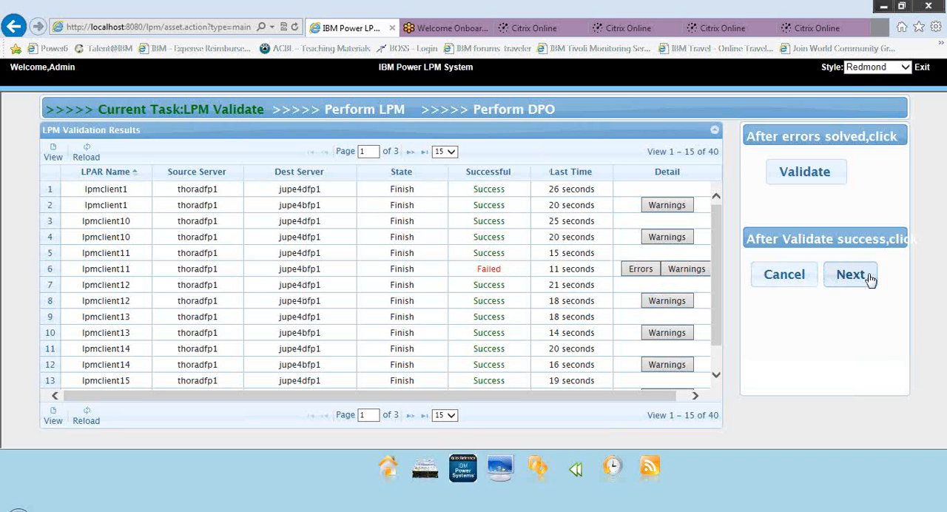
left_click(849, 275)
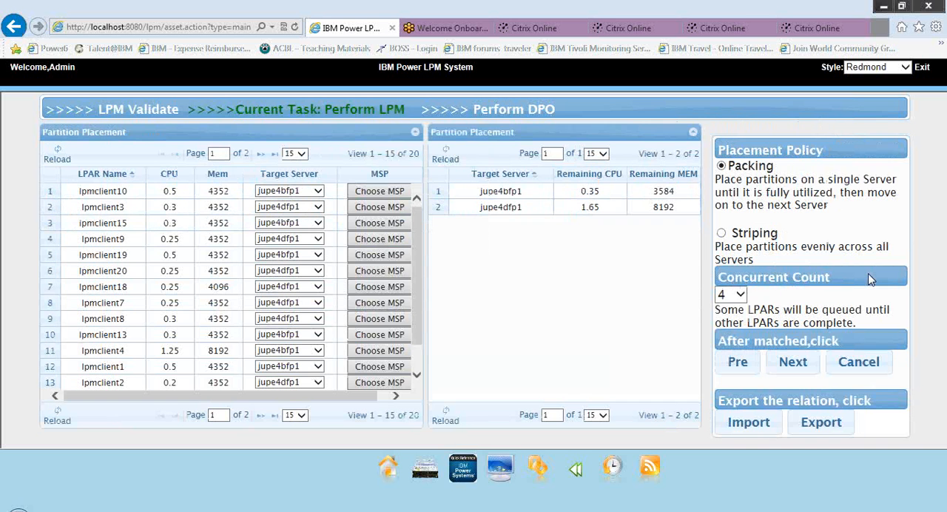
mouse_move(589, 132)
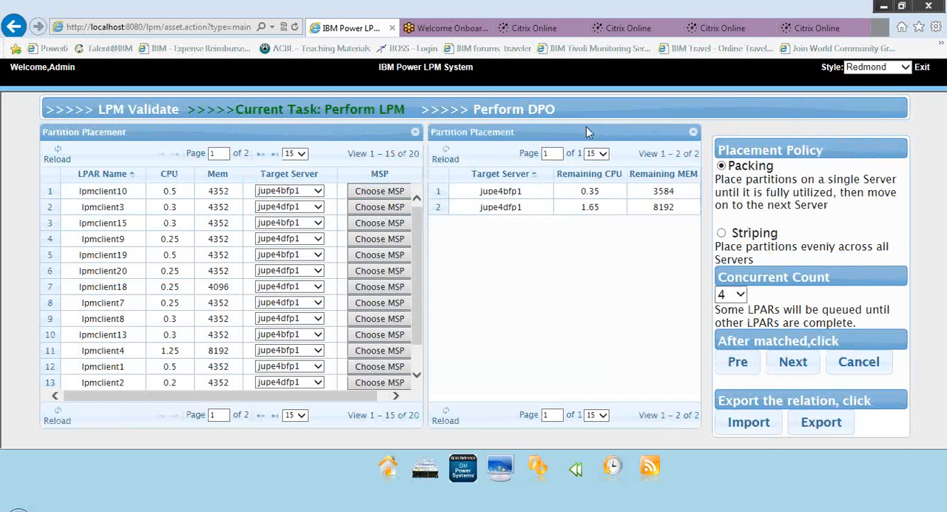
mouse_move(816, 32)
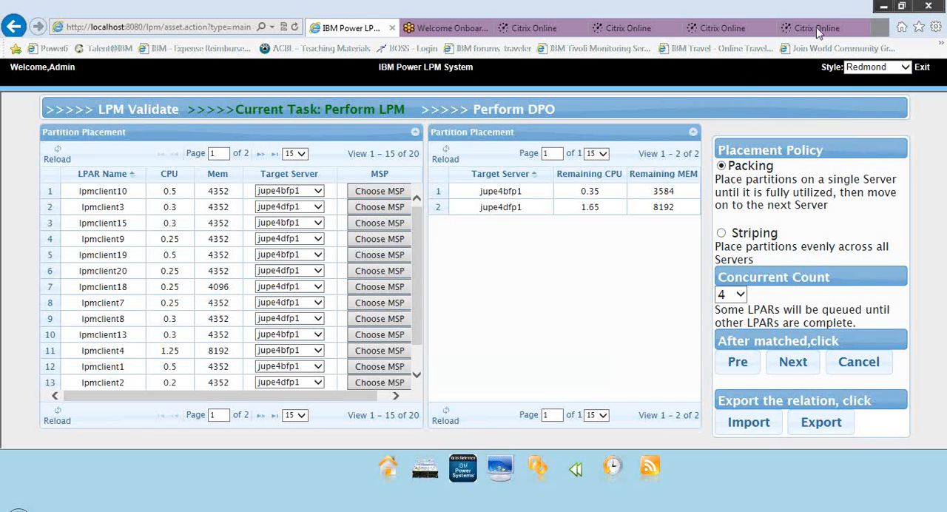
mouse_move(758, 96)
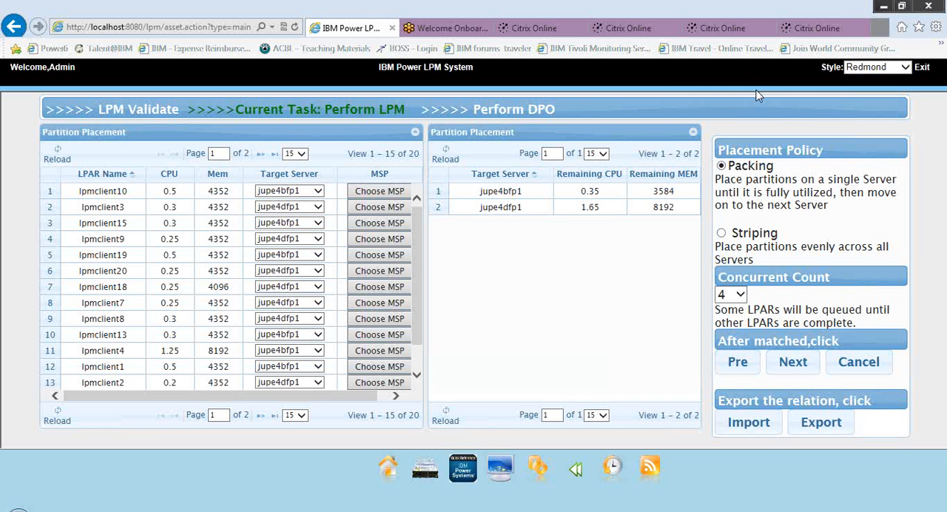
mouse_move(582, 305)
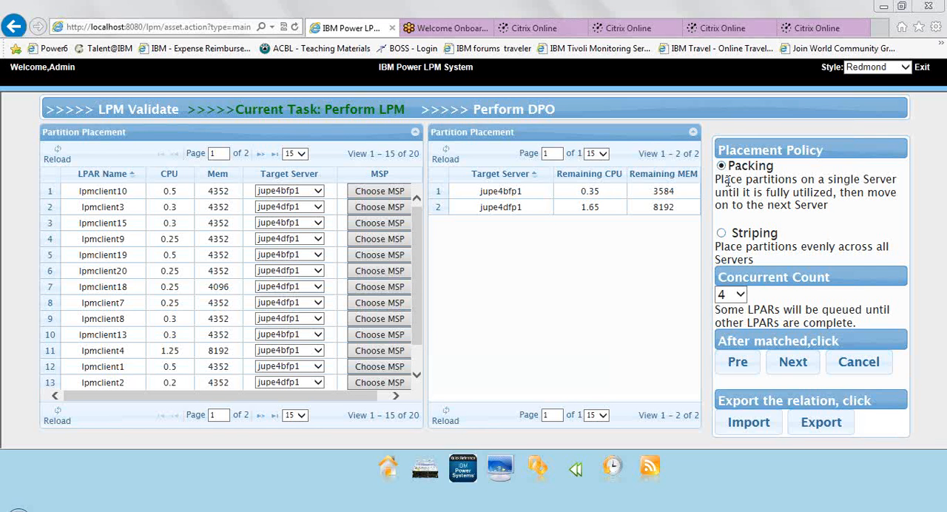
mouse_move(650, 207)
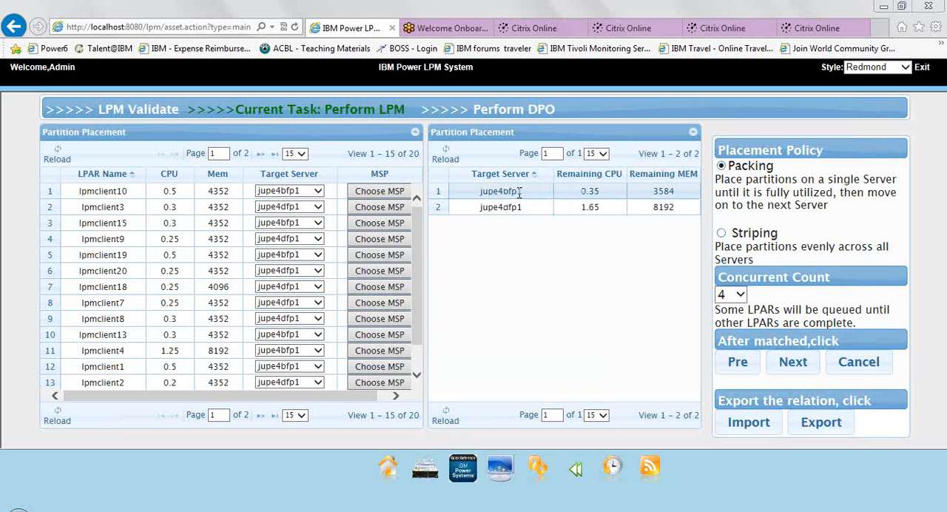
mouse_move(546, 195)
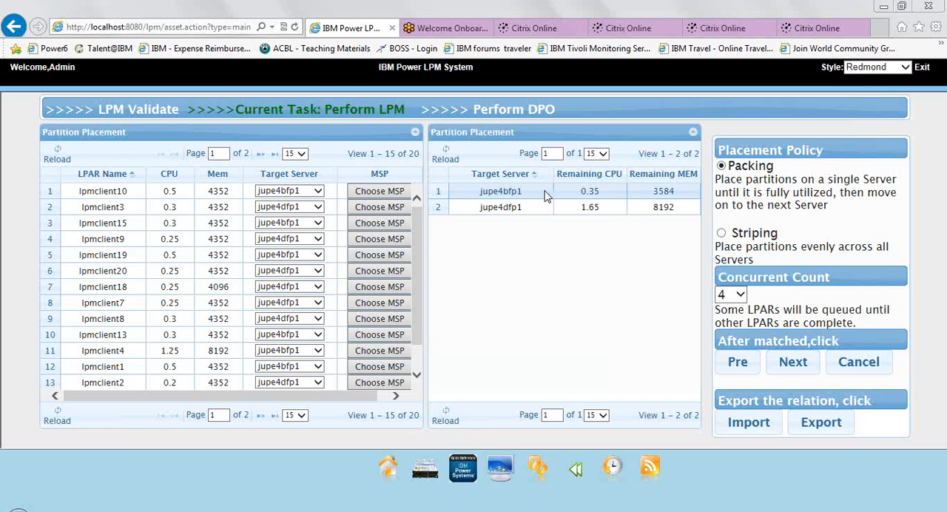
mouse_move(592, 185)
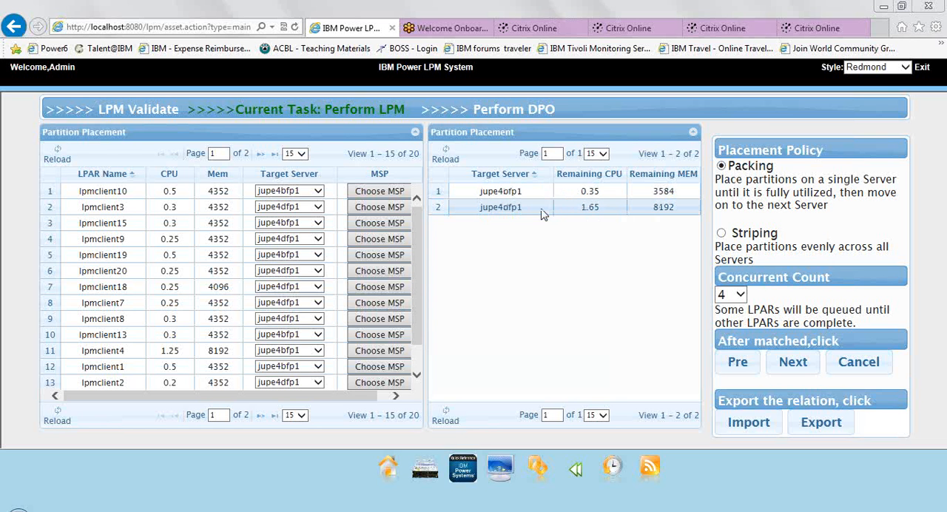
mouse_move(547, 219)
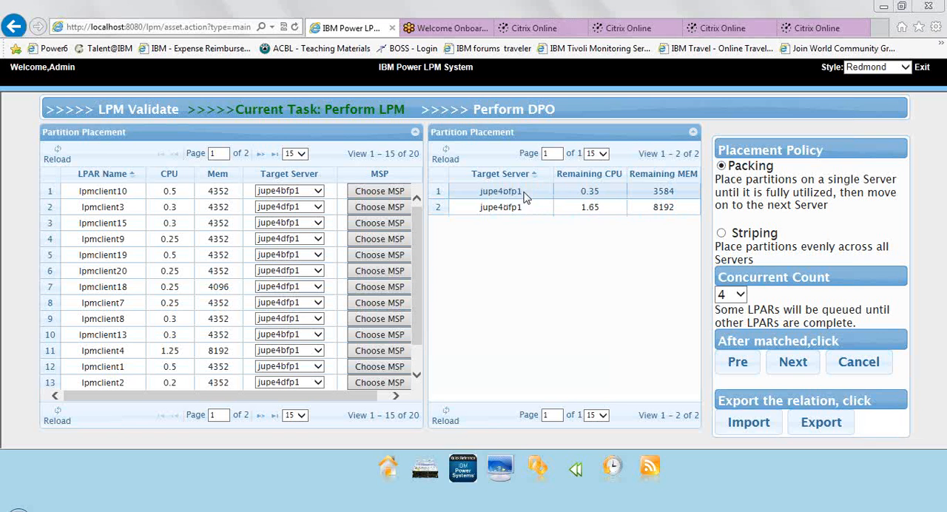
mouse_move(525, 207)
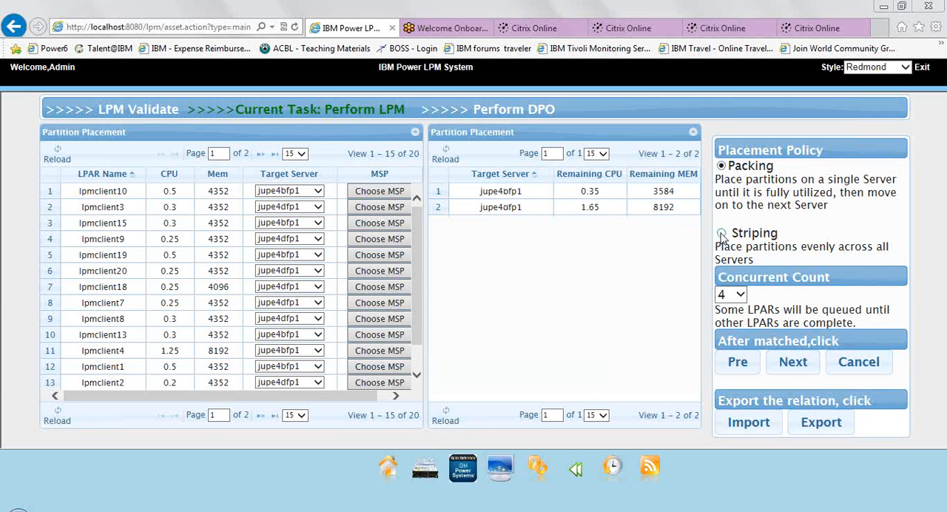
Choose the Striping placement policy across jupe4bfp1 and jupe4dfp1
left_click(721, 232)
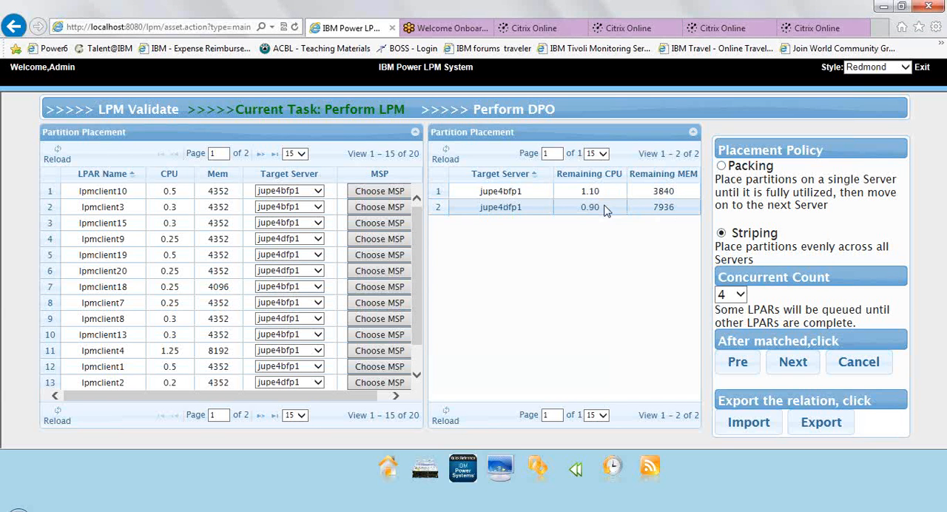
mouse_move(606, 207)
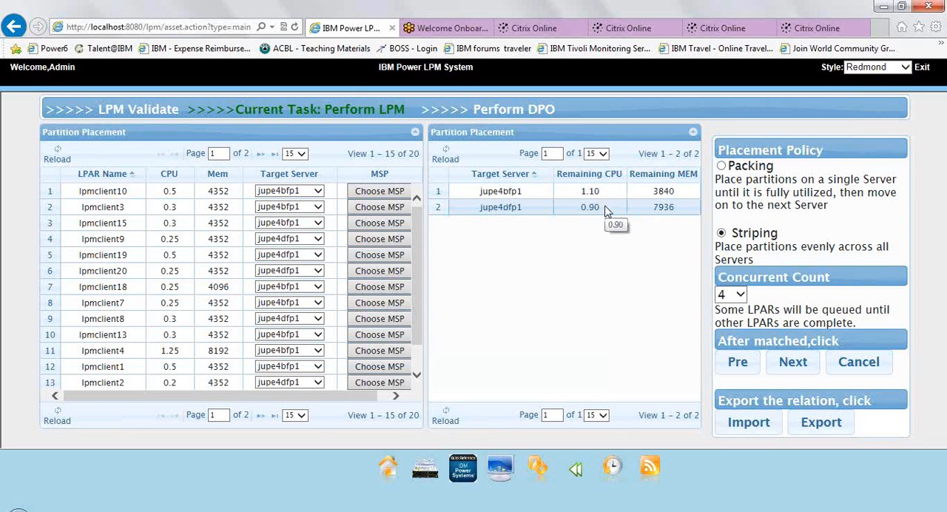
mouse_move(607, 210)
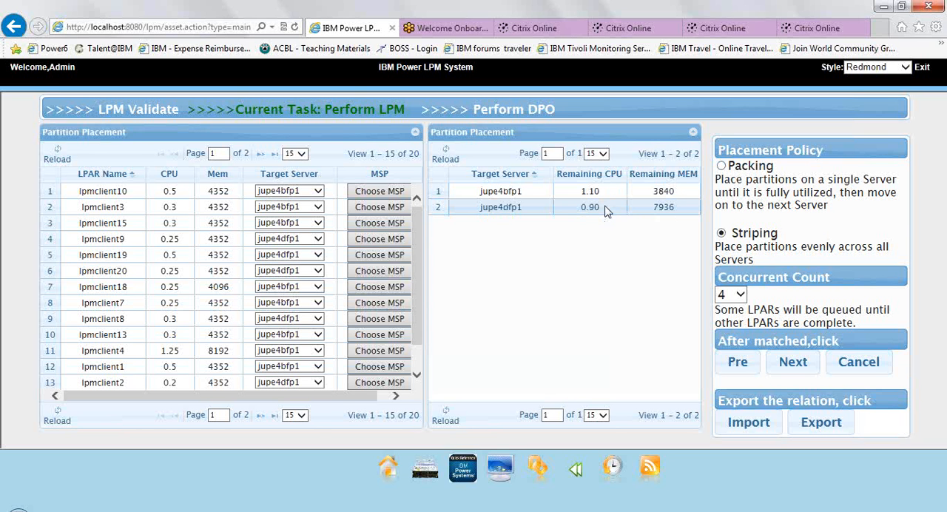
mouse_move(555, 207)
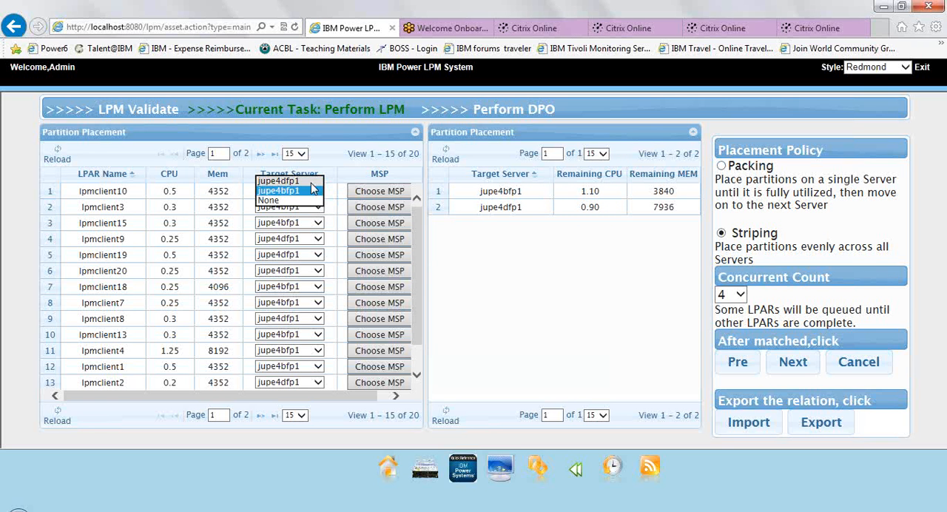
Retarget lpmclient10 to jupe4dfp1, leaving 1.60 CPU free on jupe4bfp1
left_click(278, 191)
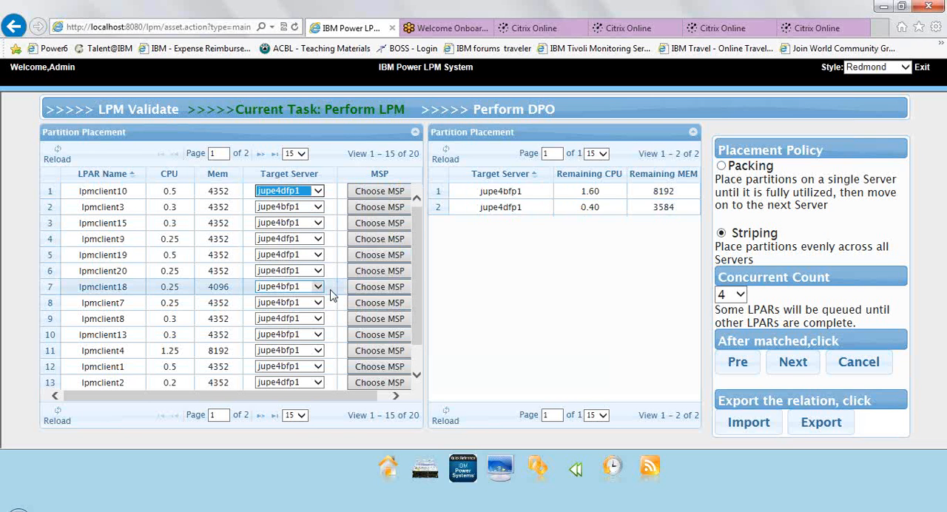
mouse_move(378, 255)
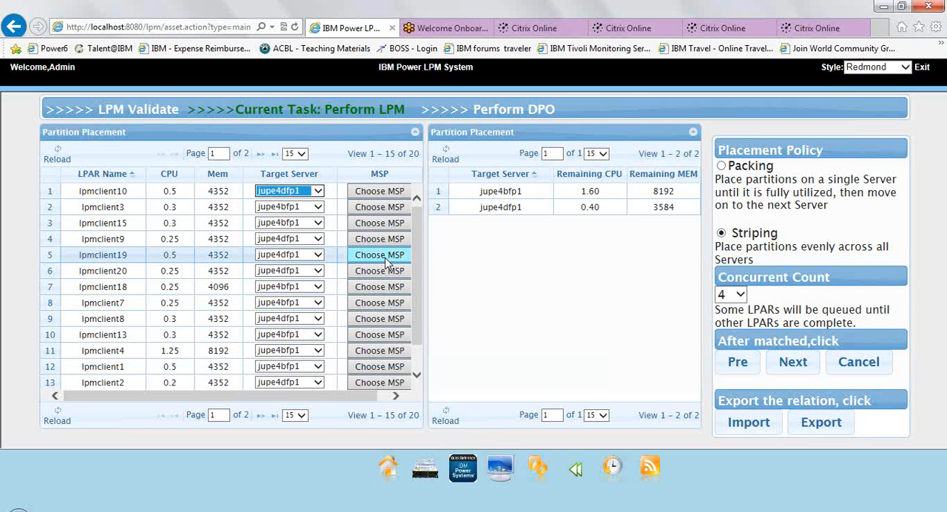
mouse_move(453, 248)
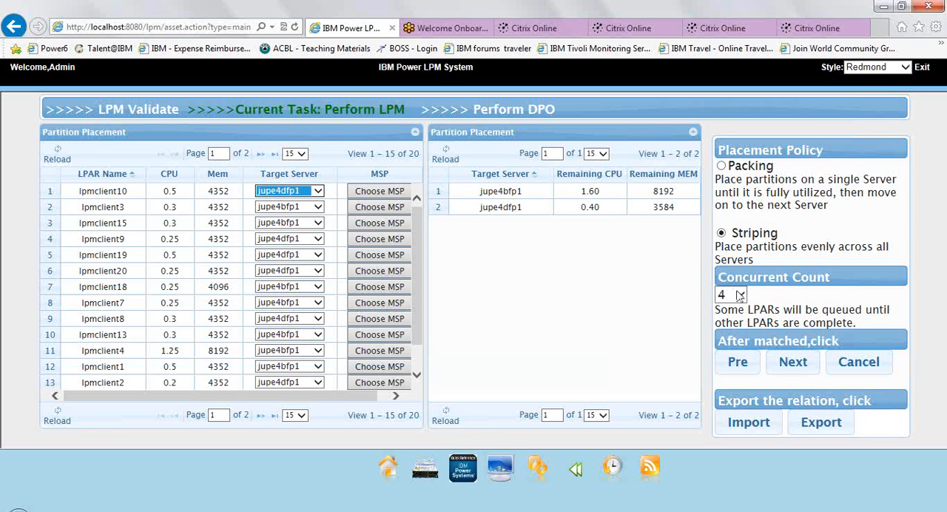
Set the concurrent migration count to 8
left_click(743, 294)
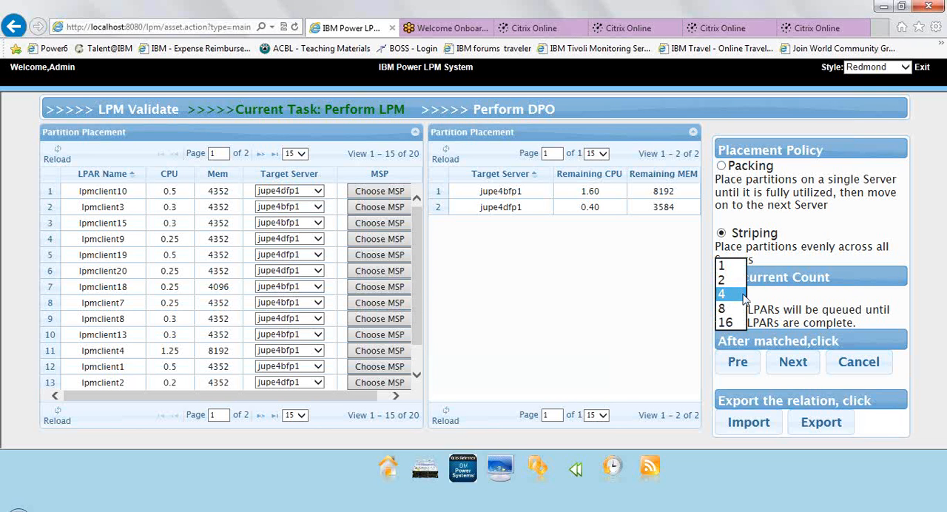
mouse_move(734, 311)
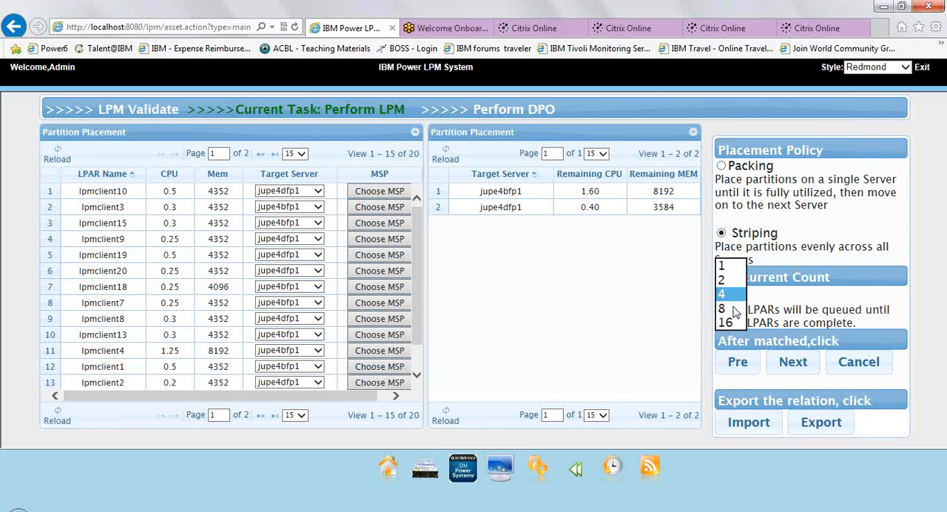
left_click(722, 308)
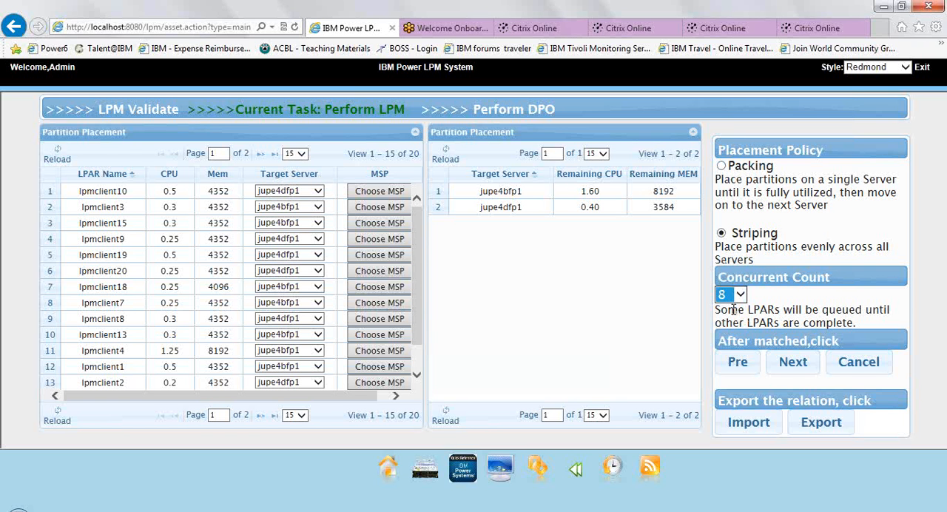
mouse_move(793, 362)
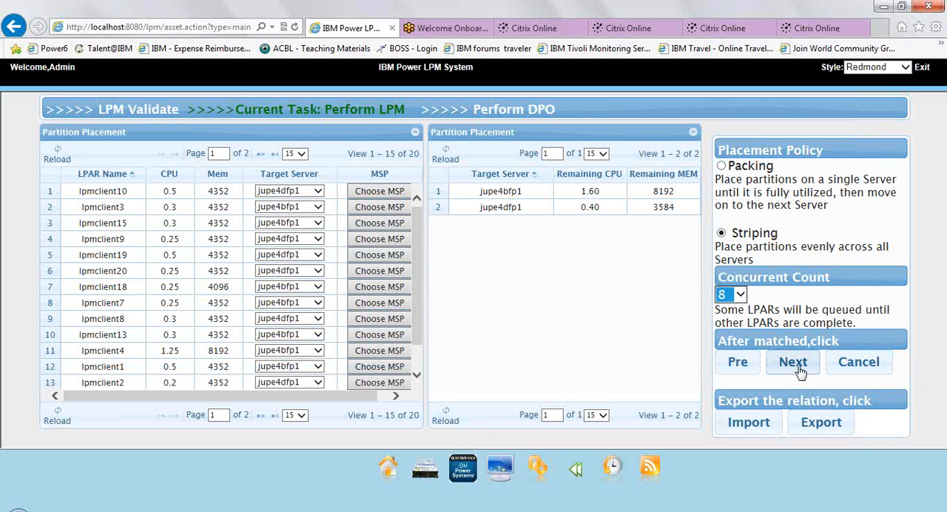
mouse_move(608, 327)
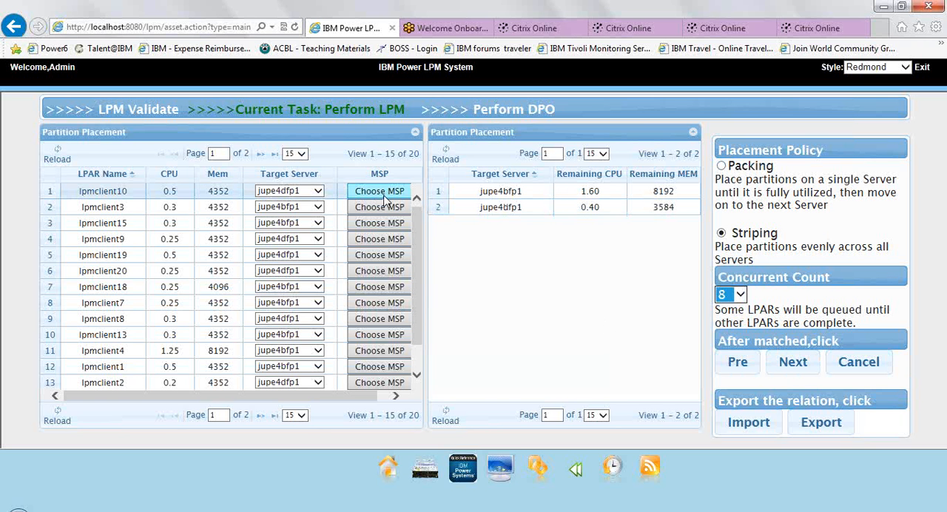
mouse_move(111, 222)
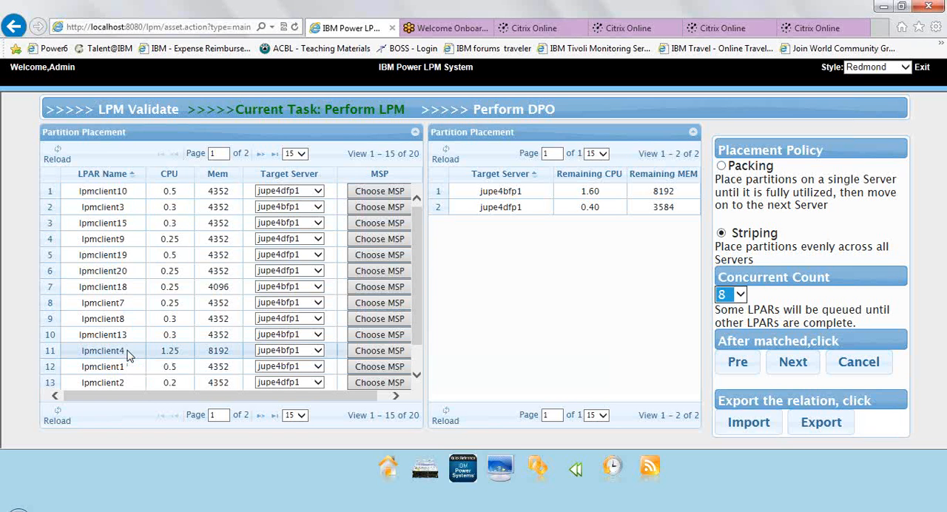
mouse_move(696, 362)
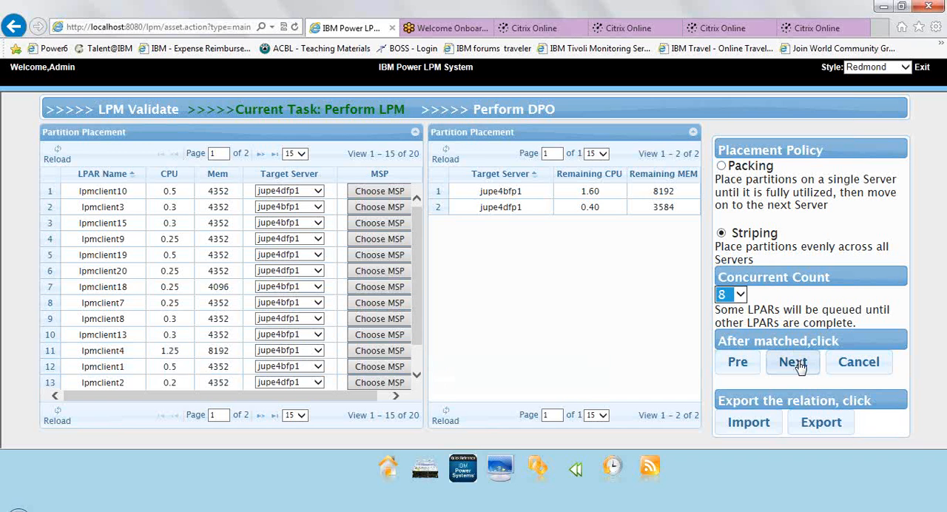
Proceed to Perform LPM, starting the partition moves off thoradfp1
left_click(791, 362)
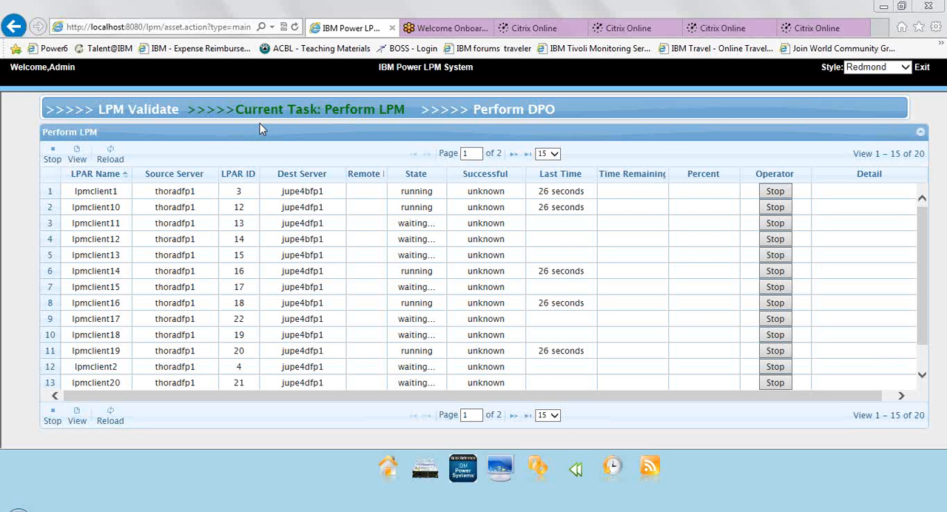
mouse_move(340, 120)
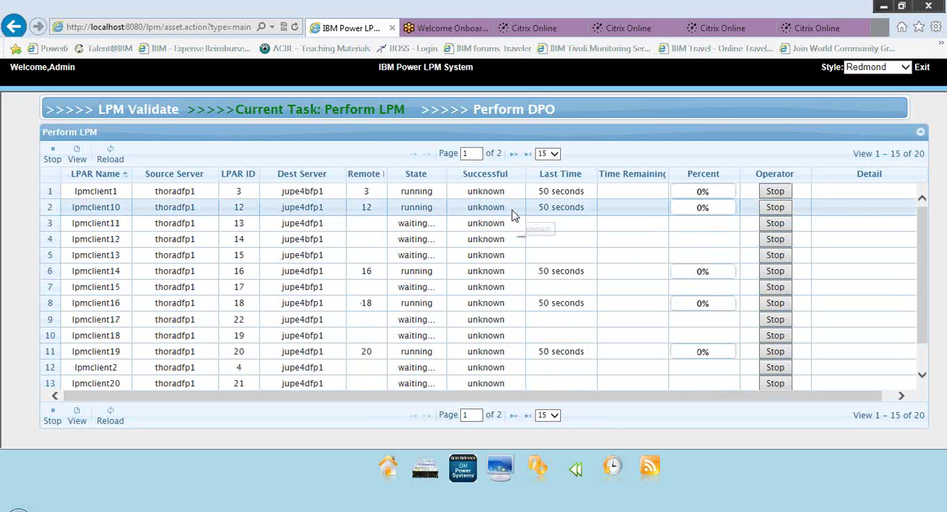
mouse_move(586, 100)
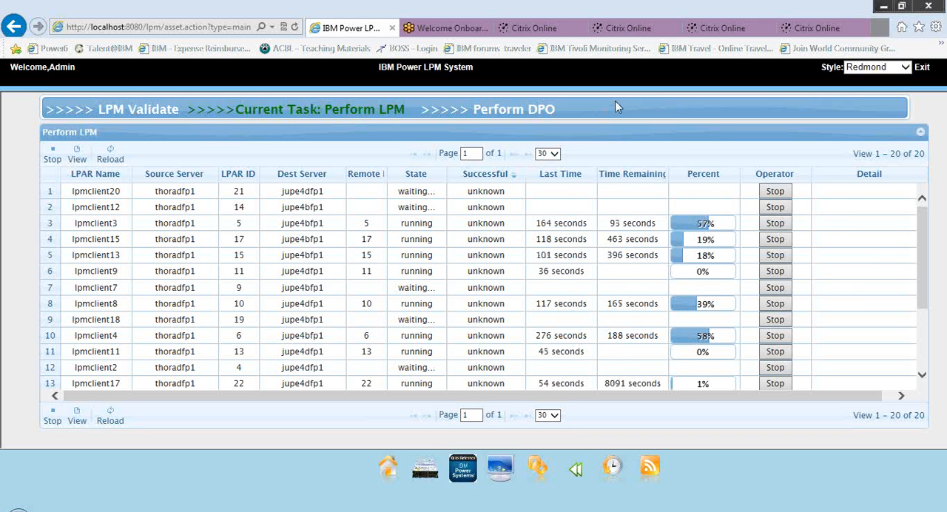
mouse_move(658, 133)
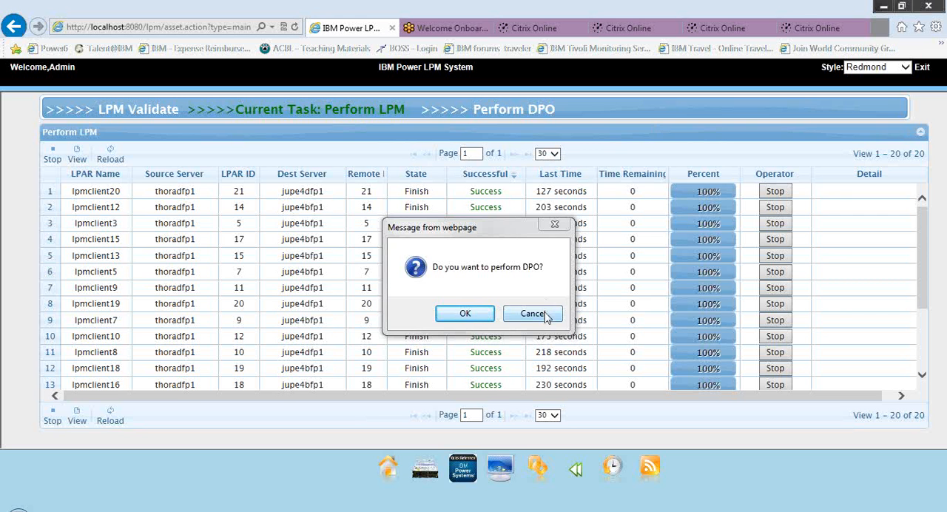
Decline the DPO prompt with Cancel after all migrations succeed
left_click(533, 312)
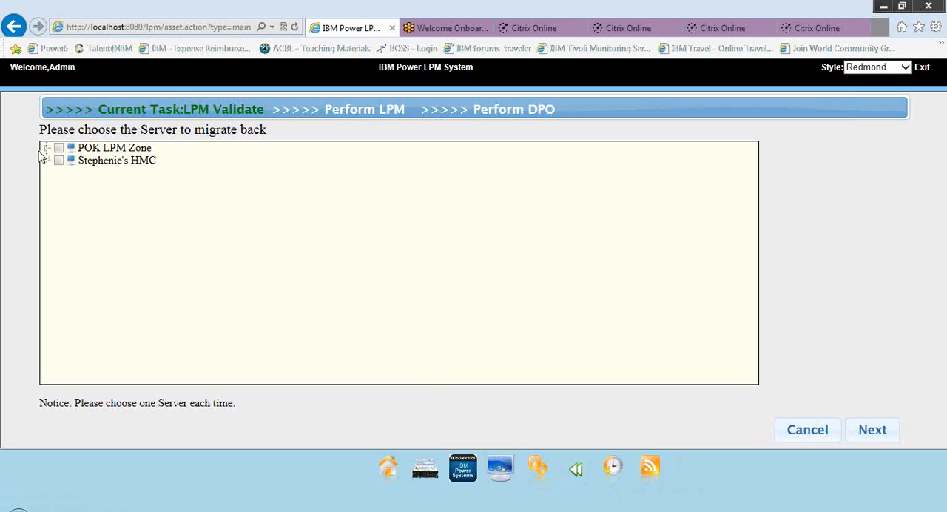
Select thoradfp1 under POK LPM Zone as the return server and start partition validation
left_click(46, 148)
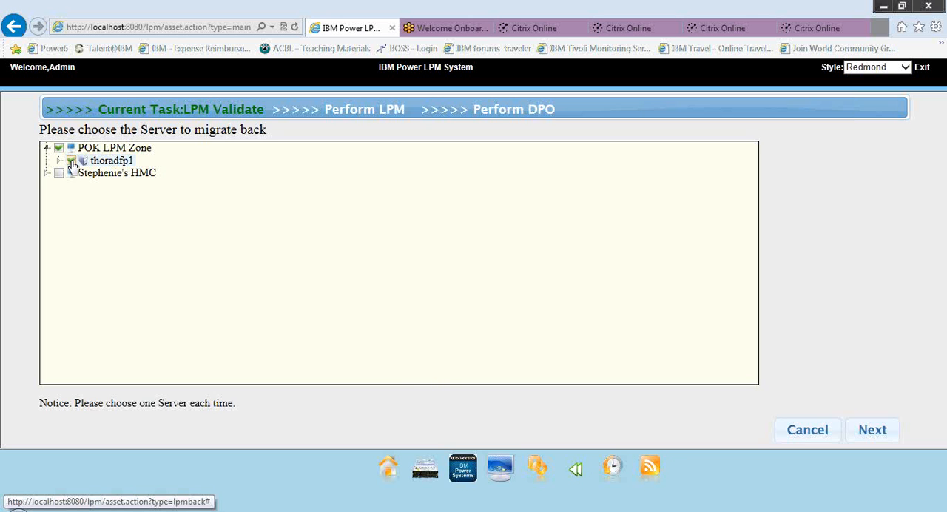
left_click(60, 161)
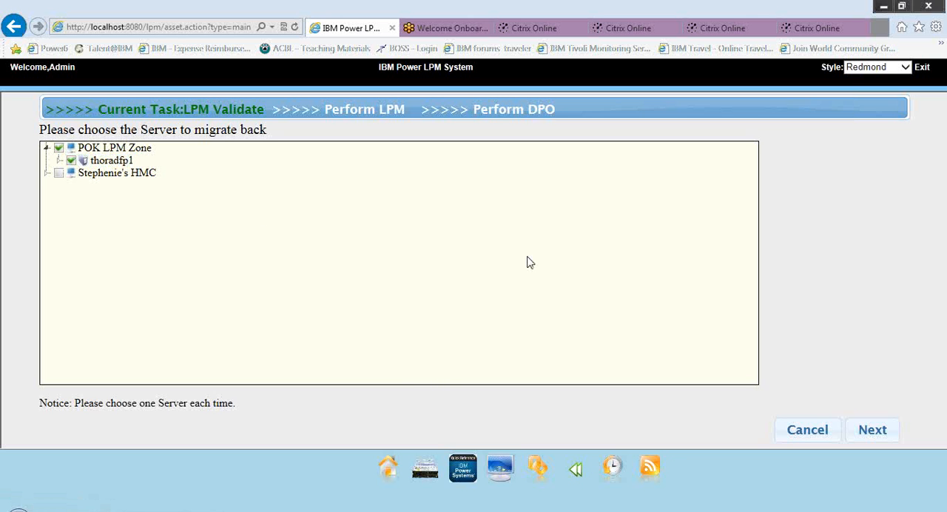
mouse_move(736, 307)
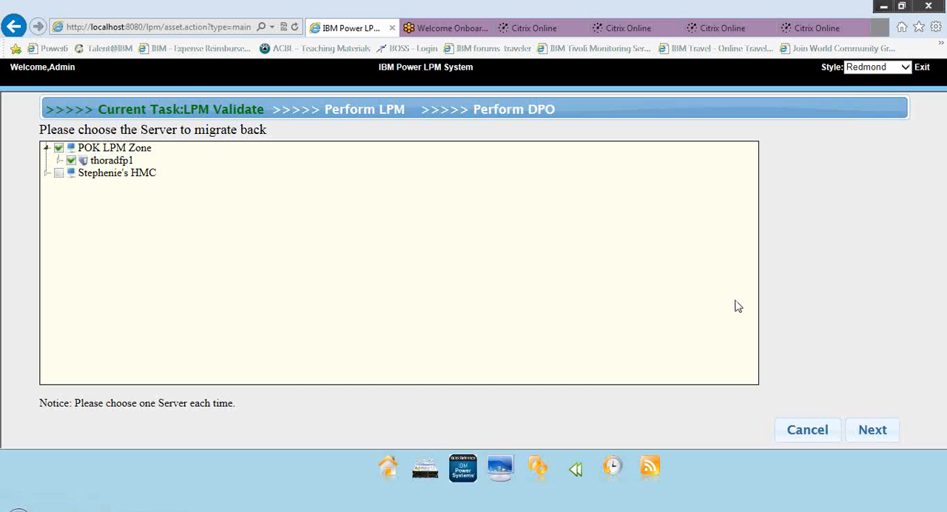
mouse_move(873, 429)
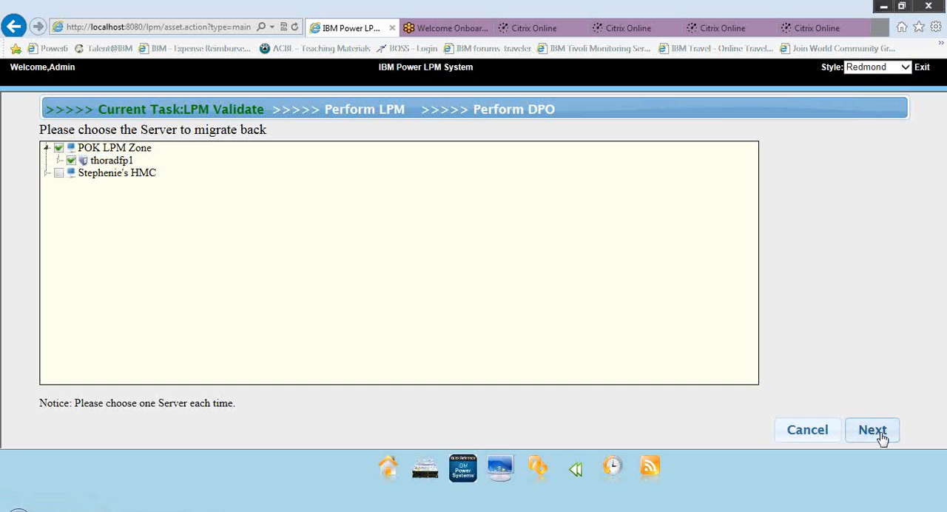
left_click(871, 429)
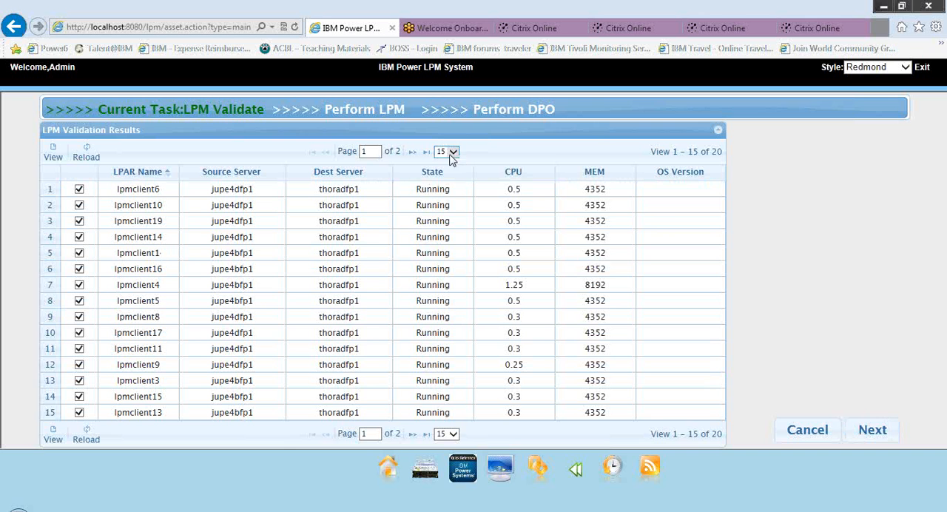
Show 20 rows per page so all partitions of the validation results appear together
left_click(452, 151)
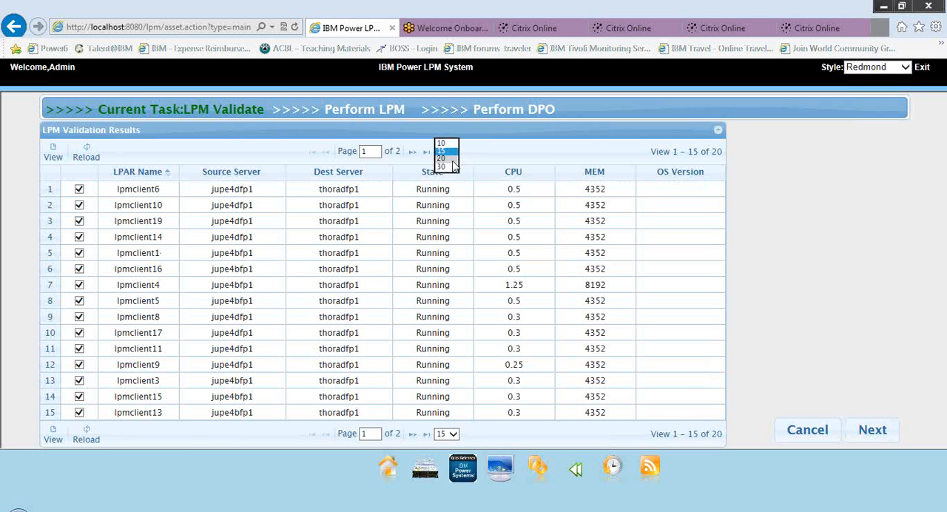
left_click(441, 158)
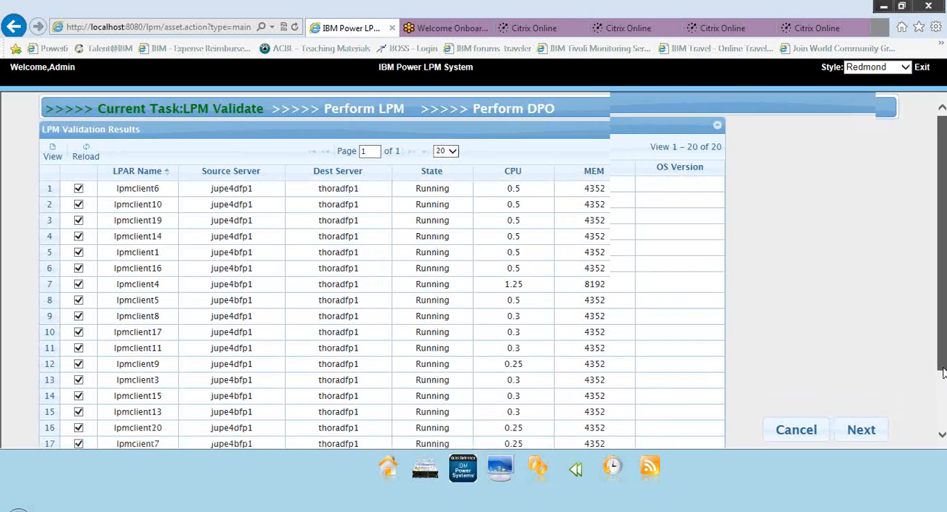
scroll("down", 3)
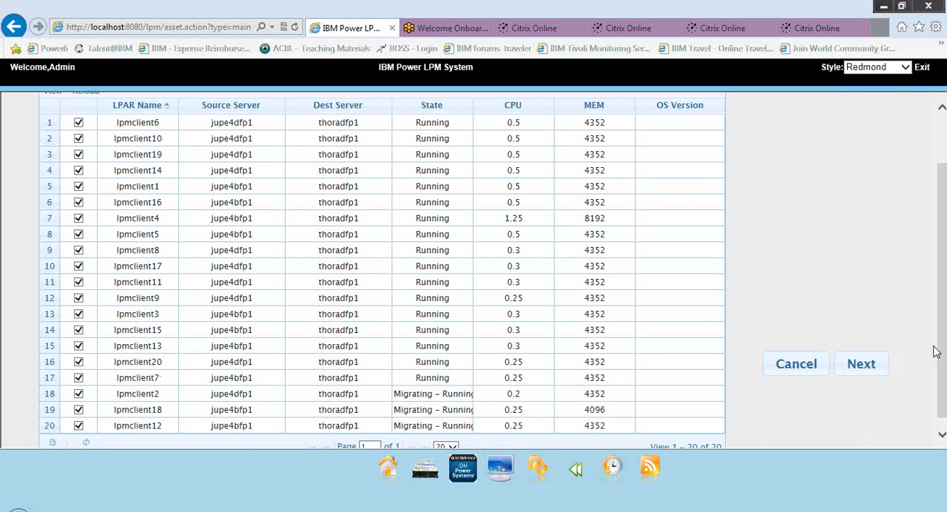
scroll("up", 3)
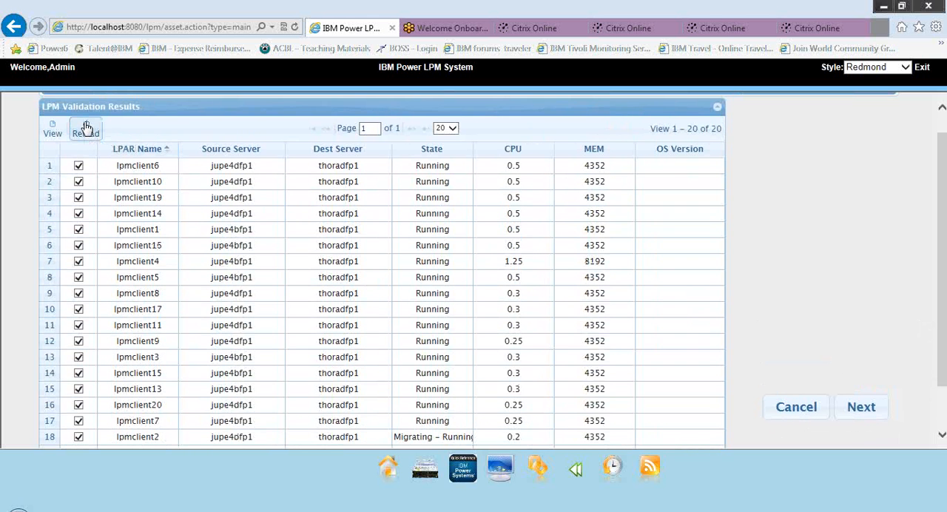
Reload the validation results and continue to validate the listed partitions
left_click(86, 128)
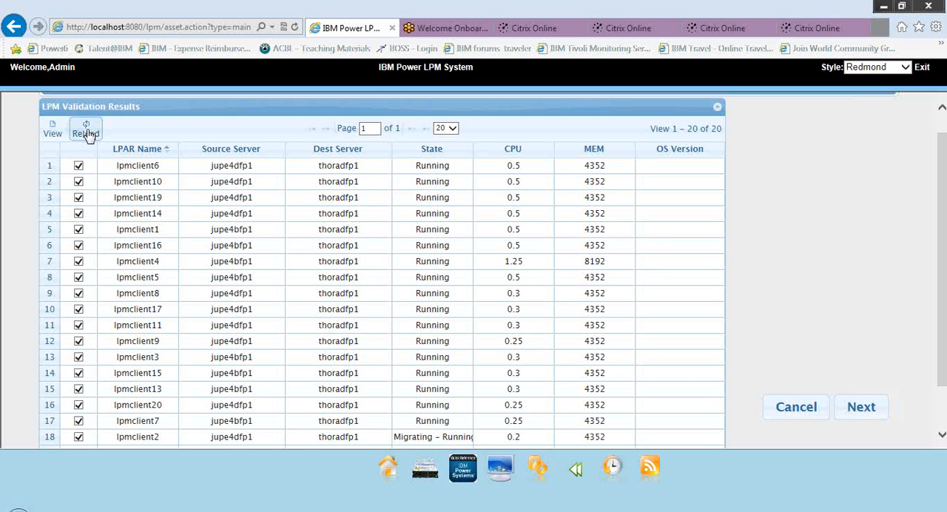
mouse_move(673, 136)
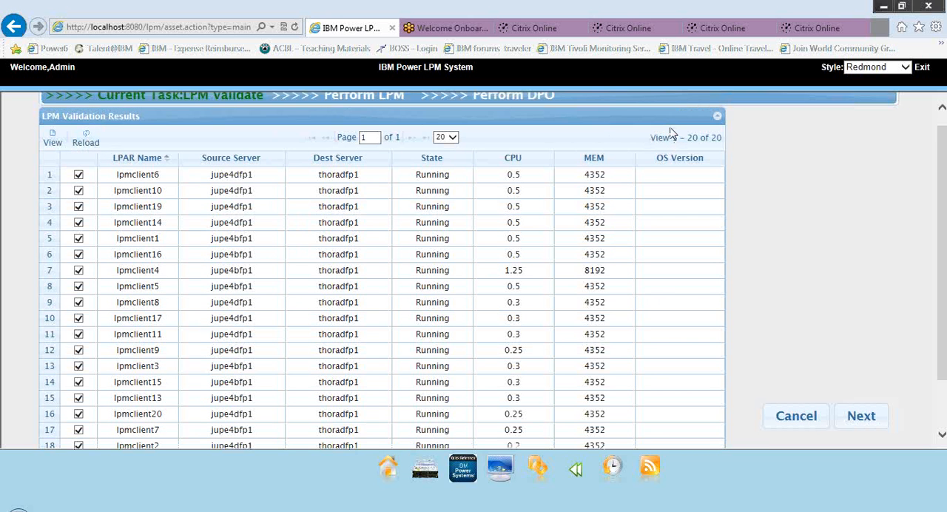
mouse_move(926, 179)
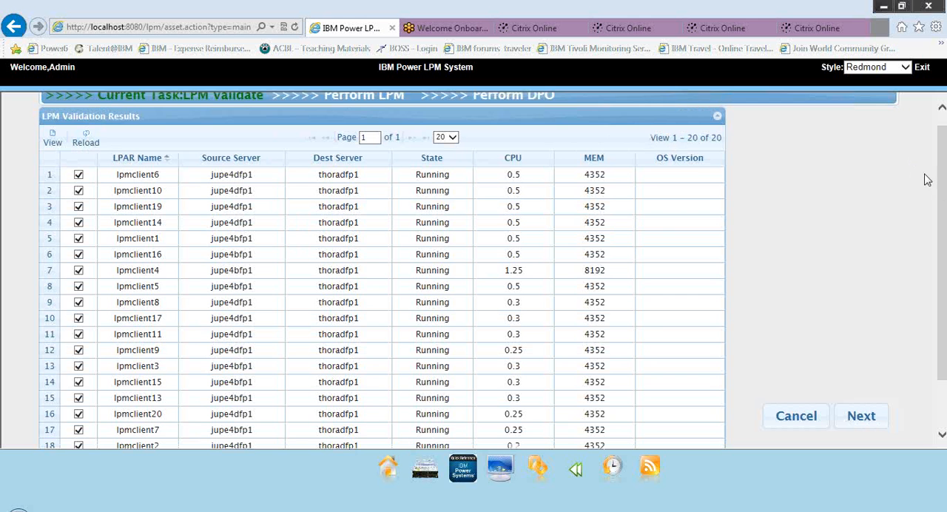
scroll("down", 3)
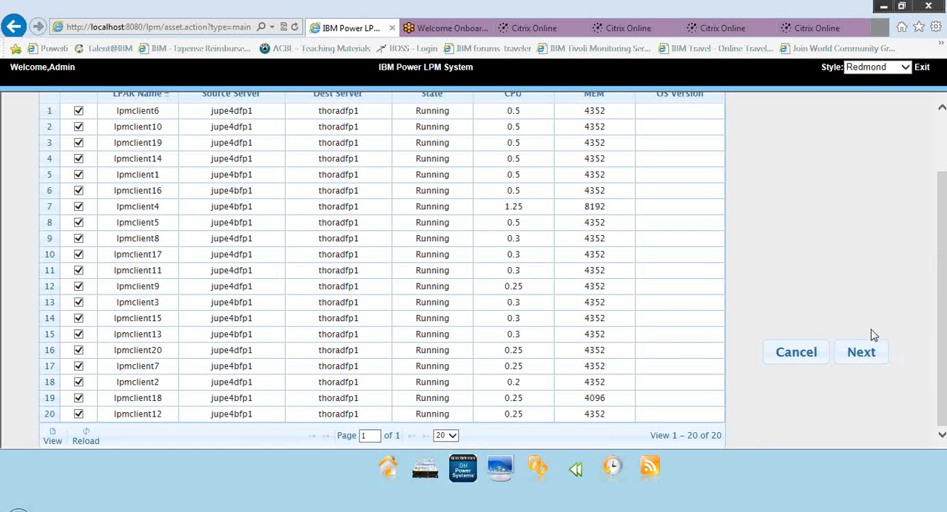
mouse_move(861, 358)
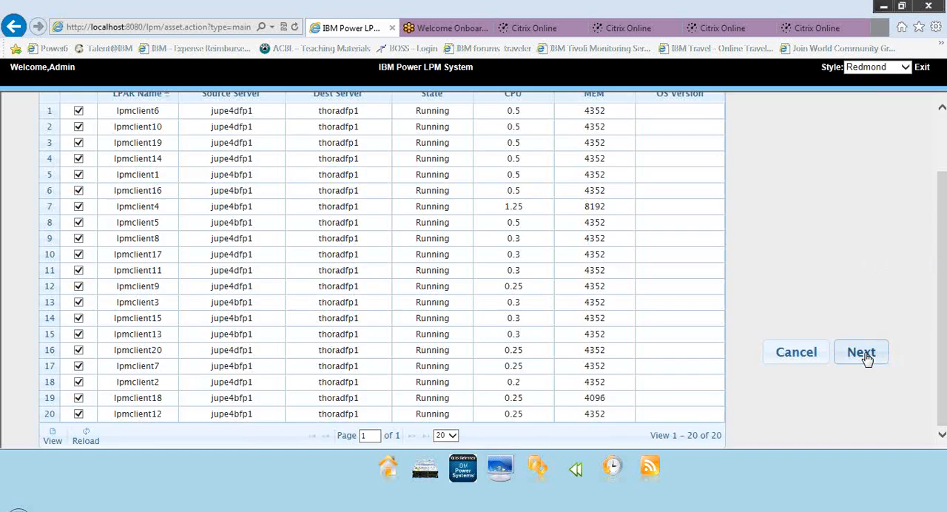
left_click(861, 352)
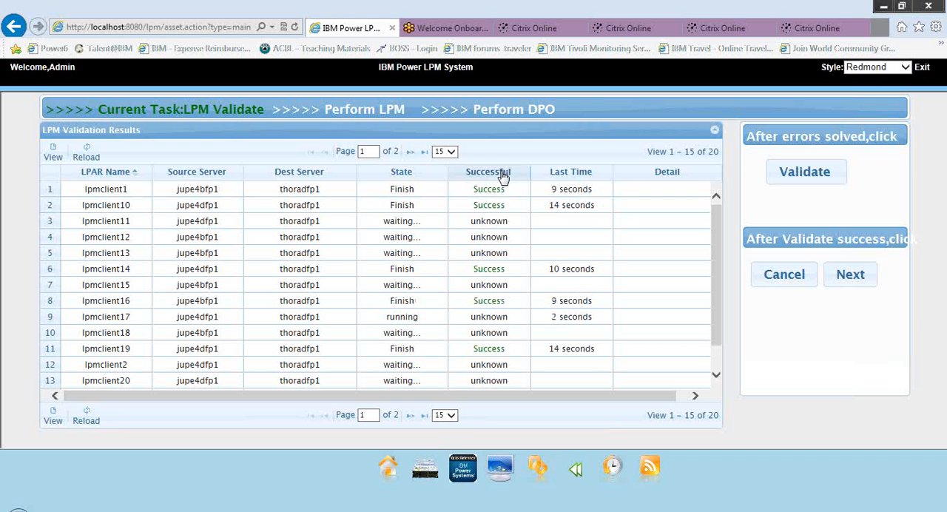
Sort the validation results by the Successful column so passed checks group first
left_click(488, 172)
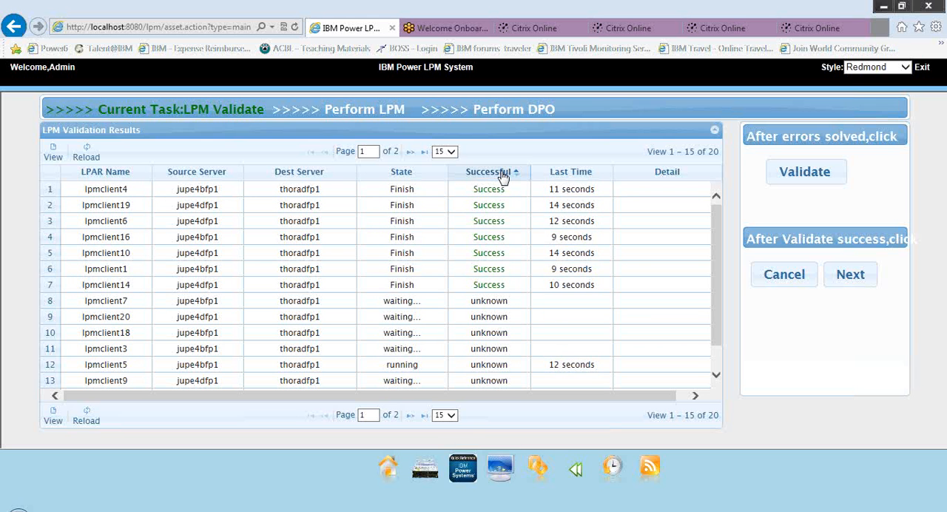
Reverse the Successful sort, and once all rows pass, continue to partition placement
left_click(491, 172)
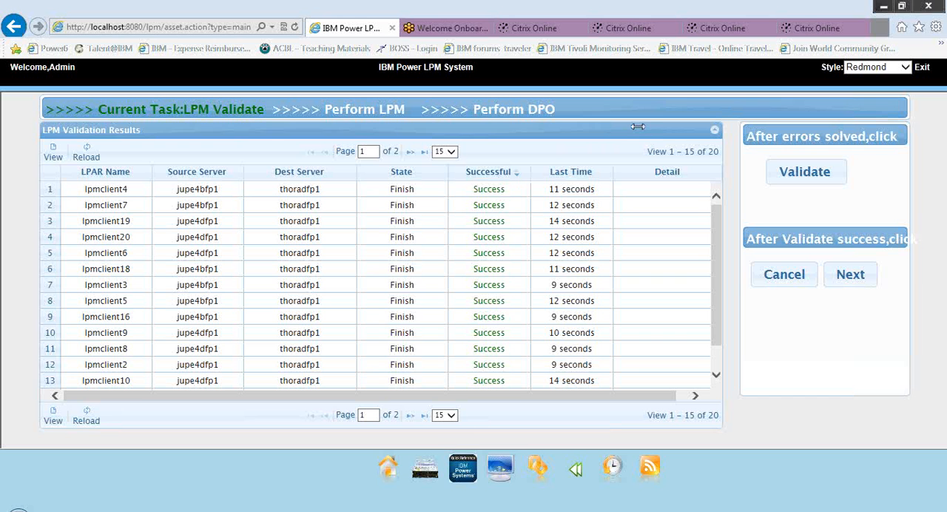
mouse_move(660, 131)
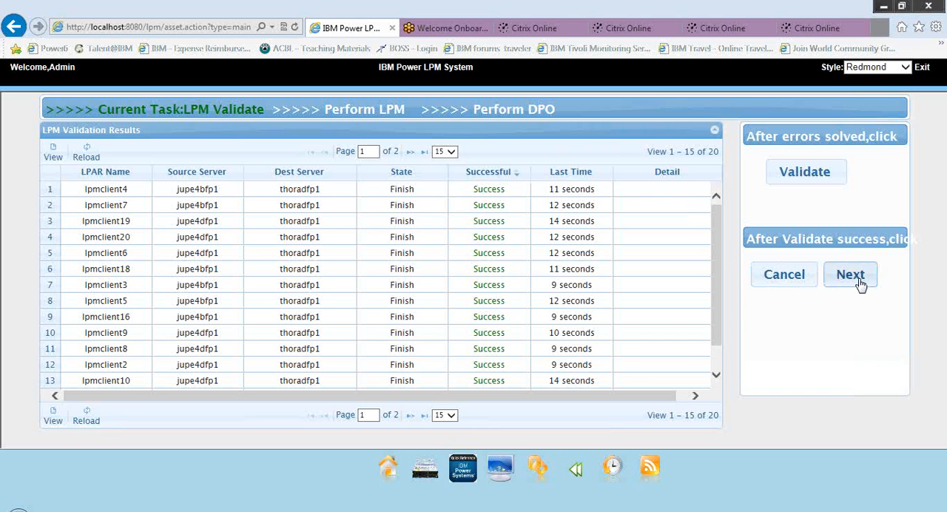
left_click(849, 276)
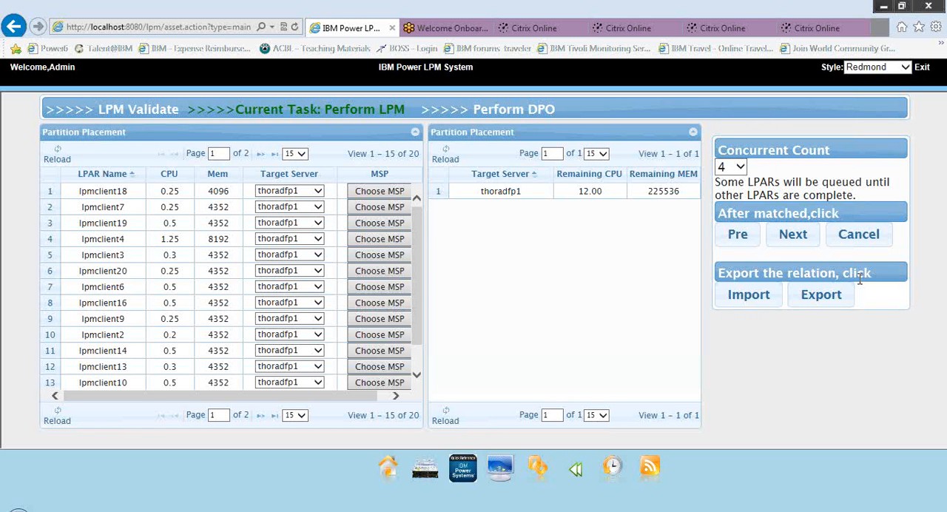
mouse_move(725, 266)
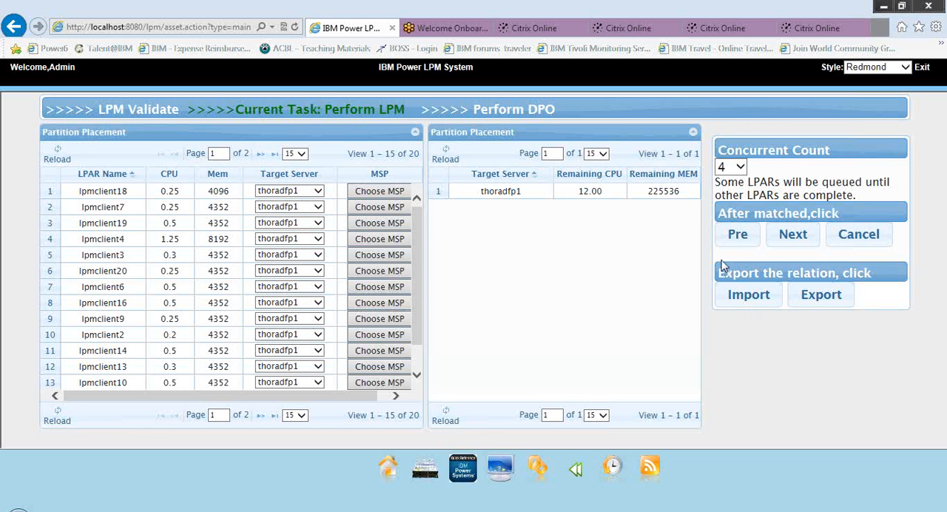
mouse_move(509, 281)
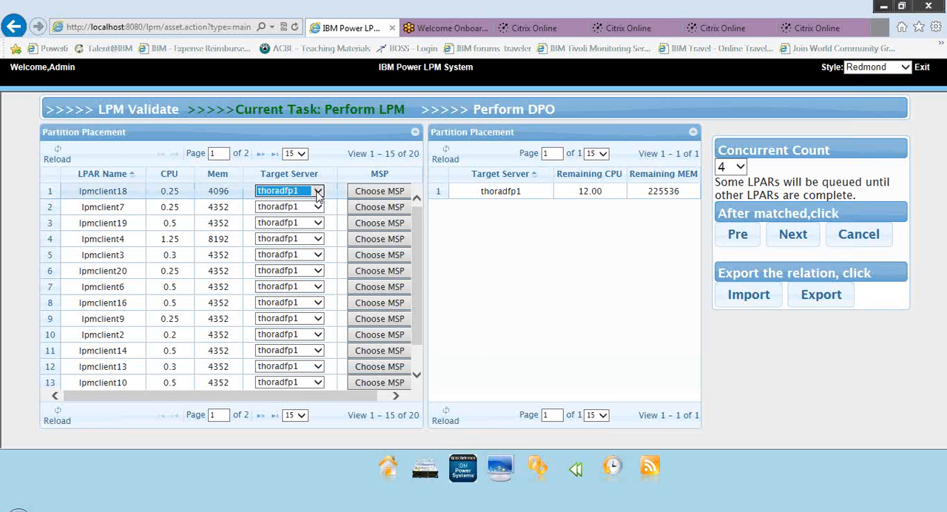
List all 20 partitions for placement on thoradfp1 and begin migrating them
left_click(295, 154)
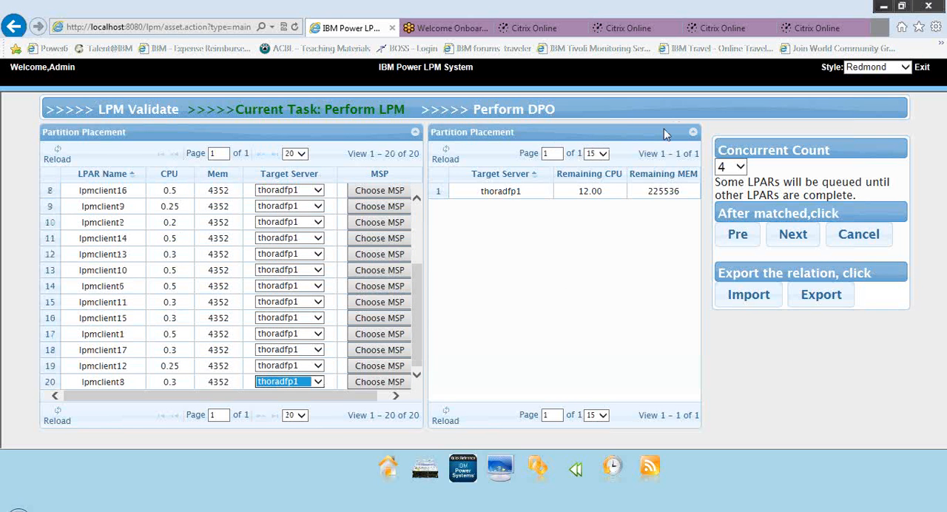
mouse_move(686, 43)
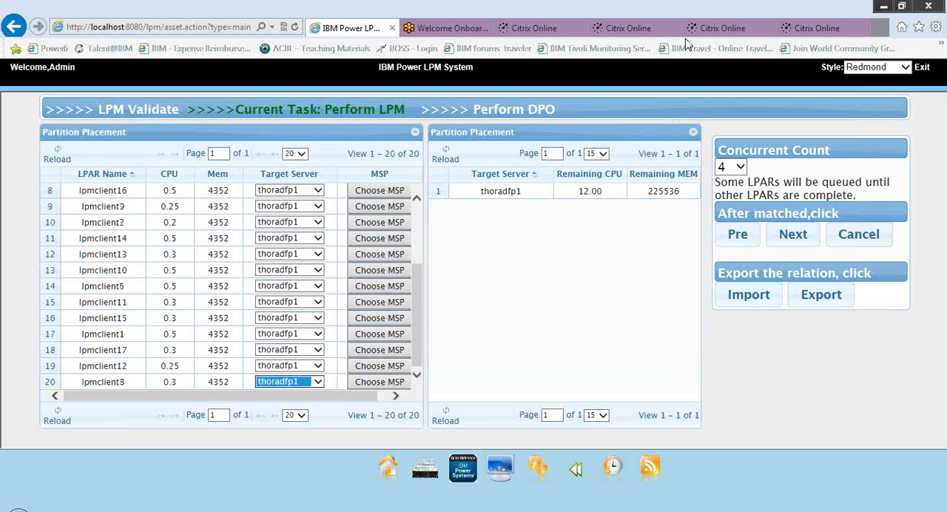
mouse_move(716, 9)
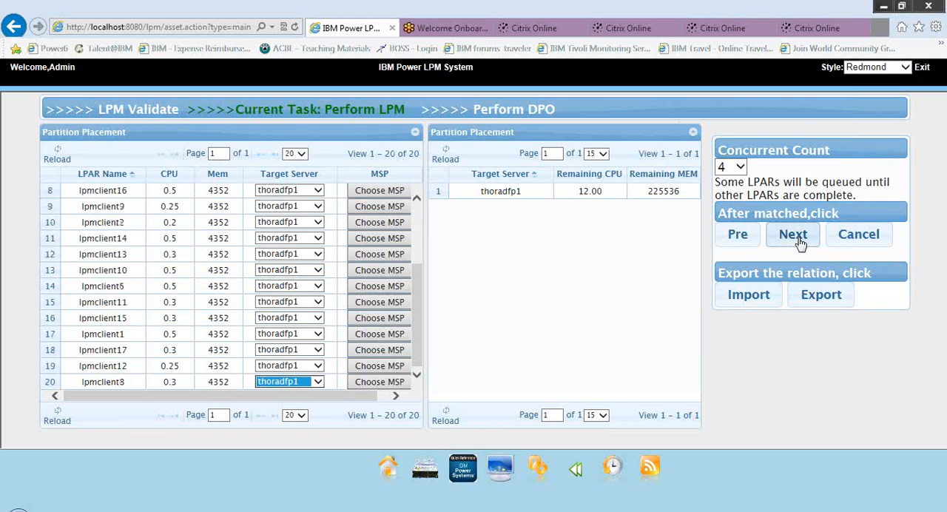
left_click(792, 234)
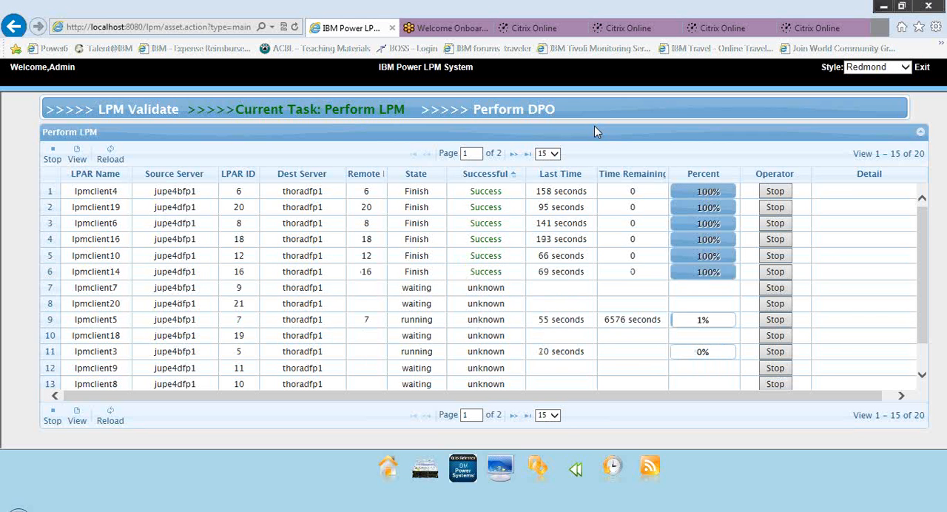
Show all 20 return migrations to thoradfp1 on one page while they run to 100%
left_click(547, 154)
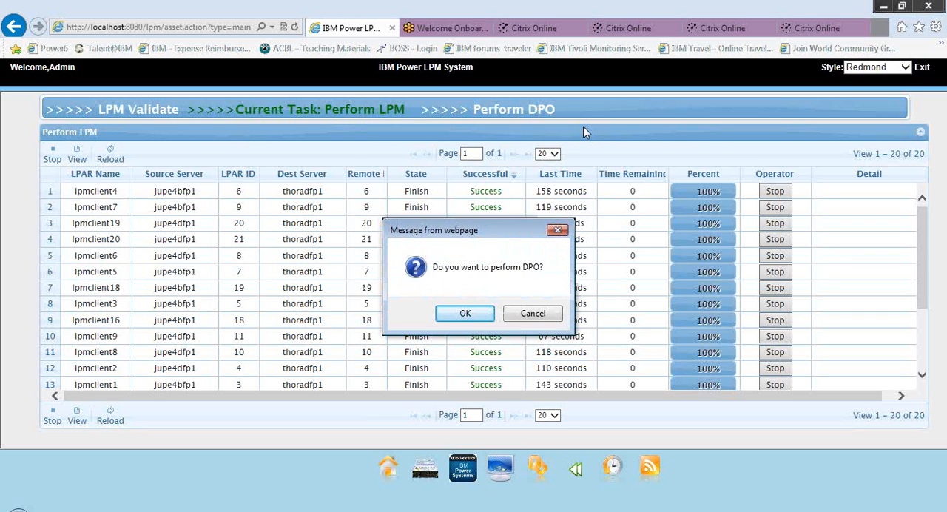
mouse_move(541, 293)
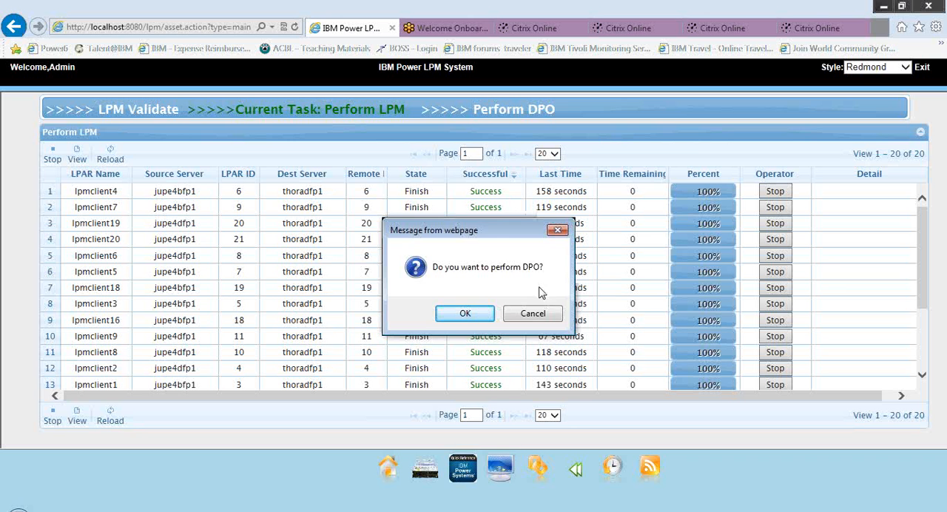
mouse_move(532, 313)
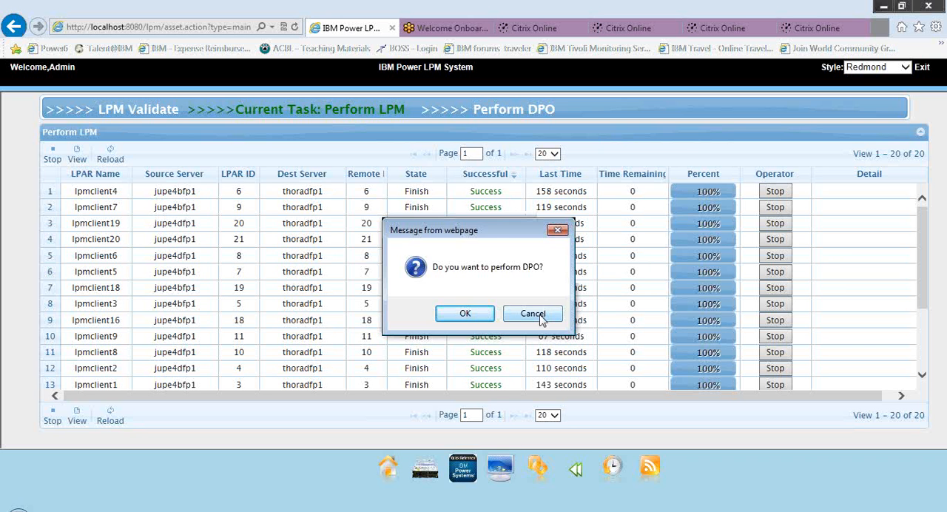
Cancel the DPO prompt and return to the home dashboard
left_click(532, 312)
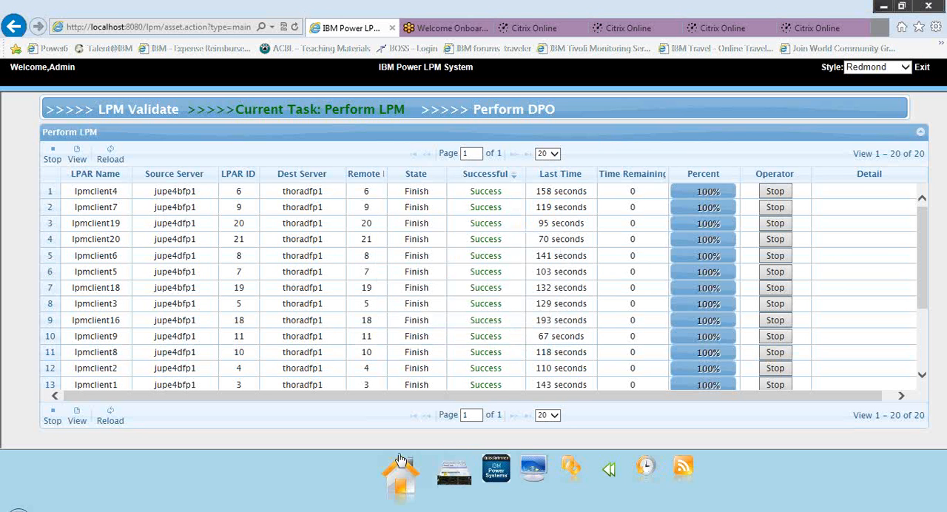
left_click(400, 466)
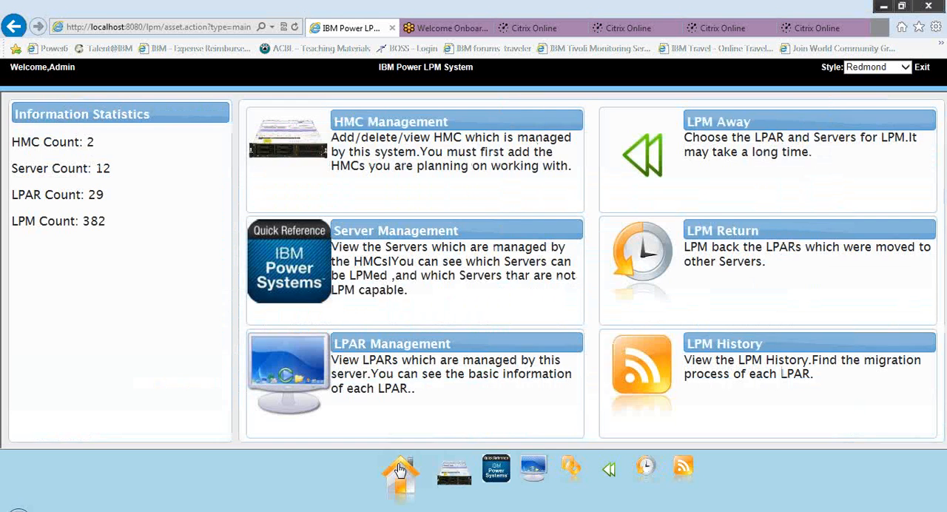
mouse_move(488, 314)
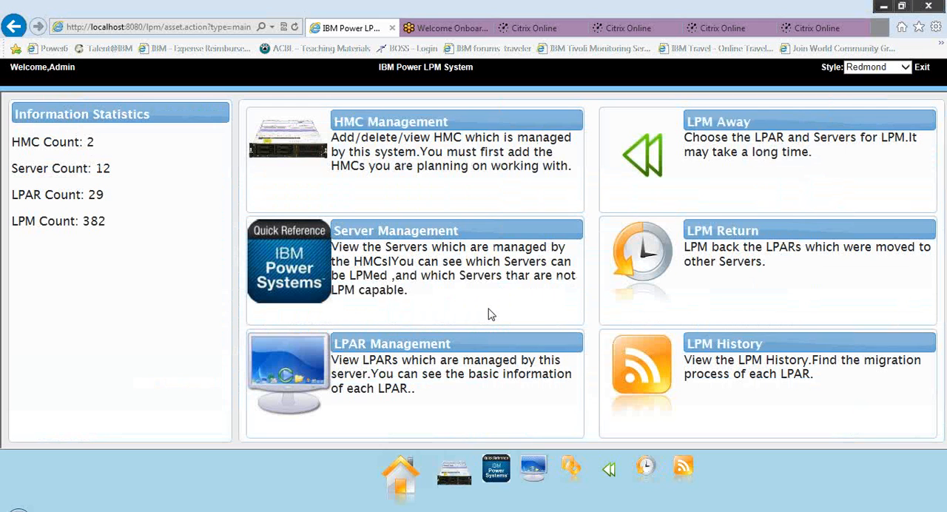